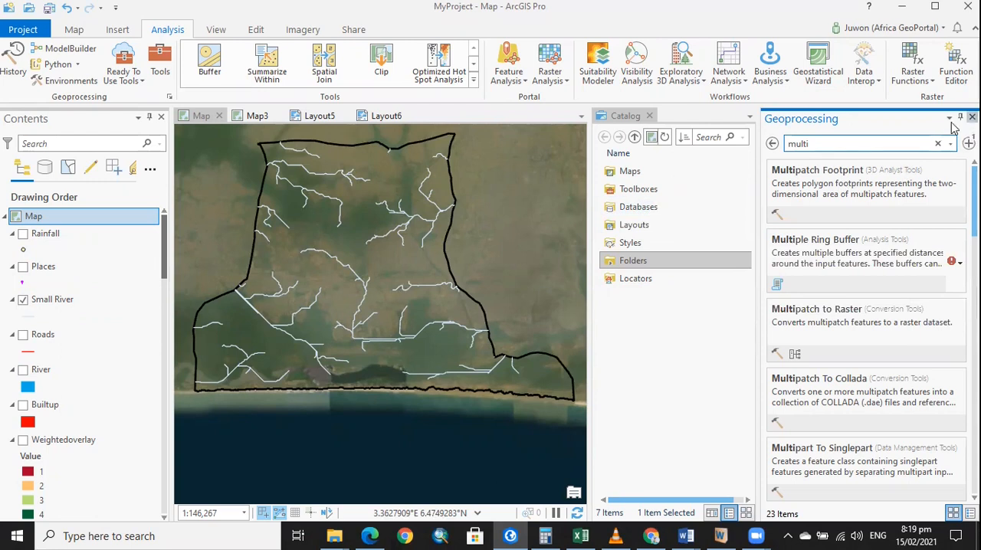
Step: Search the Geoprocessing pane for 'multiple' and open the Multiple Ring Buffer tool
{"action": "left_click", "coordinate": [972, 118]}
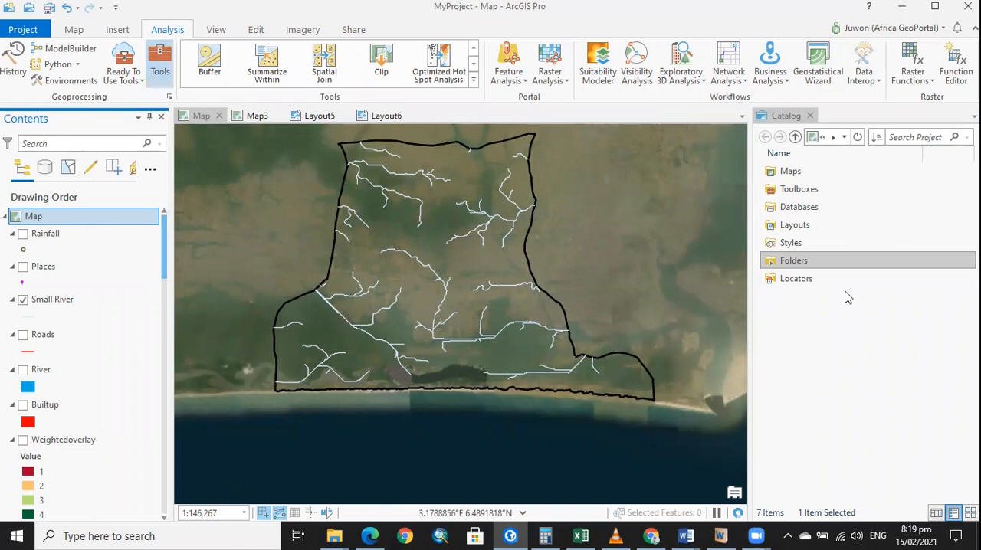
{"action": "mouse_move", "coordinate": [823, 150]}
{"action": "type", "text": "multiple"}
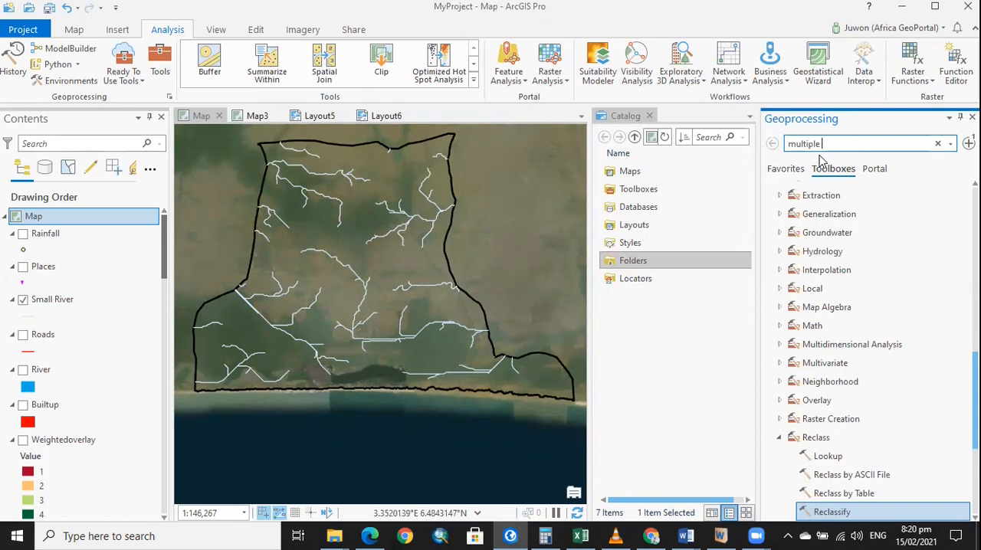
{"action": "key", "text": "Enter"}
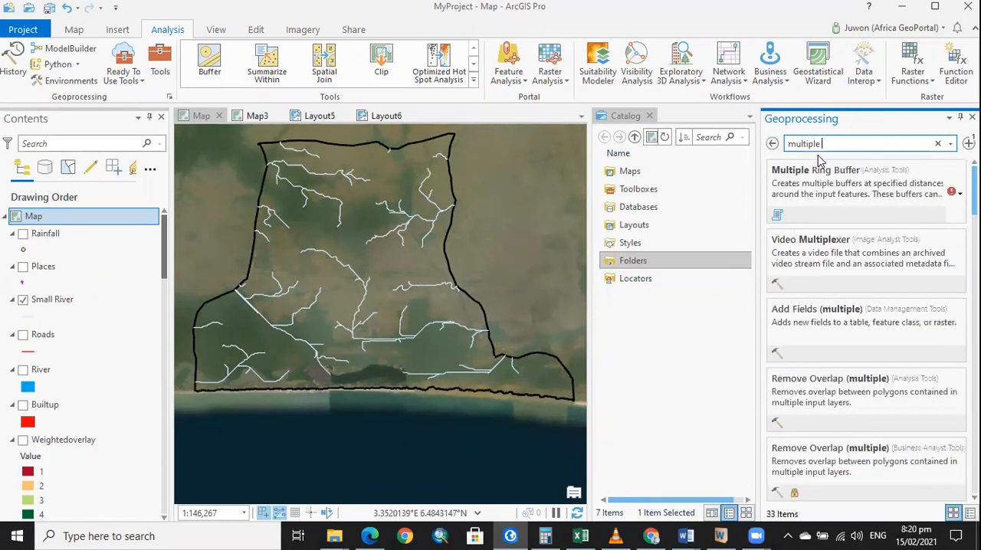
{"action": "left_click", "coordinate": [816, 169]}
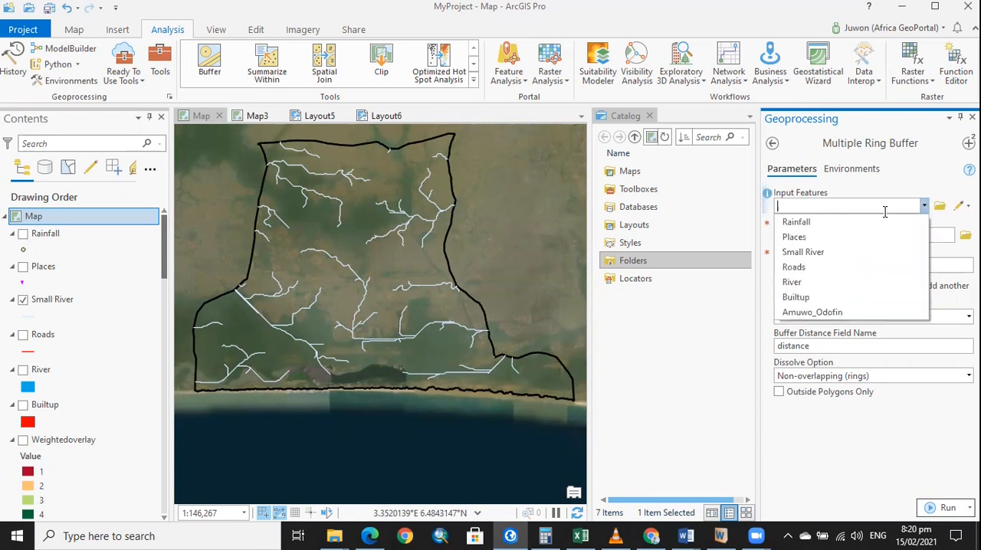
Step: Make Small River the input, keeping the default output SmallRiver_MultipleRingBuffer2 after dismissing the save window
{"action": "left_click", "coordinate": [803, 251]}
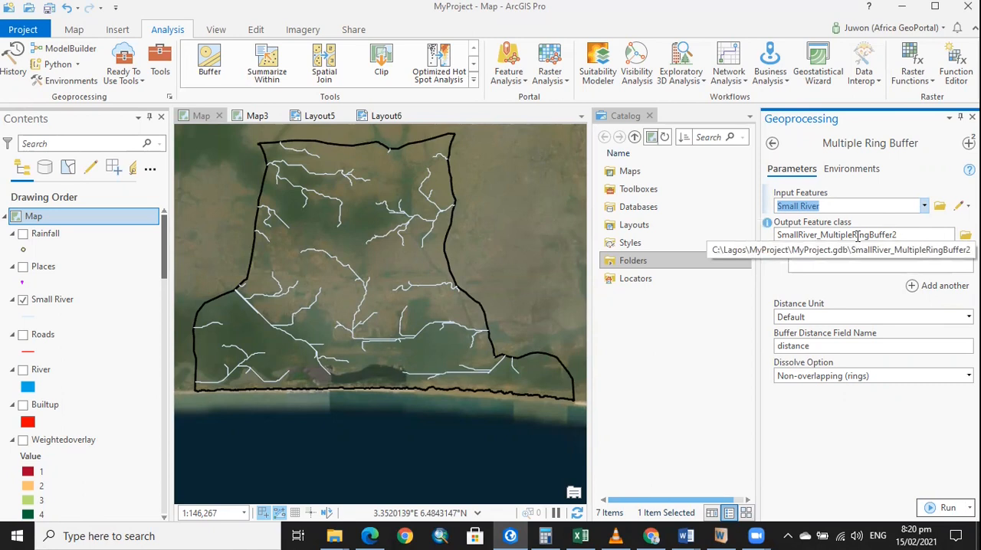
{"action": "left_click", "coordinate": [864, 265]}
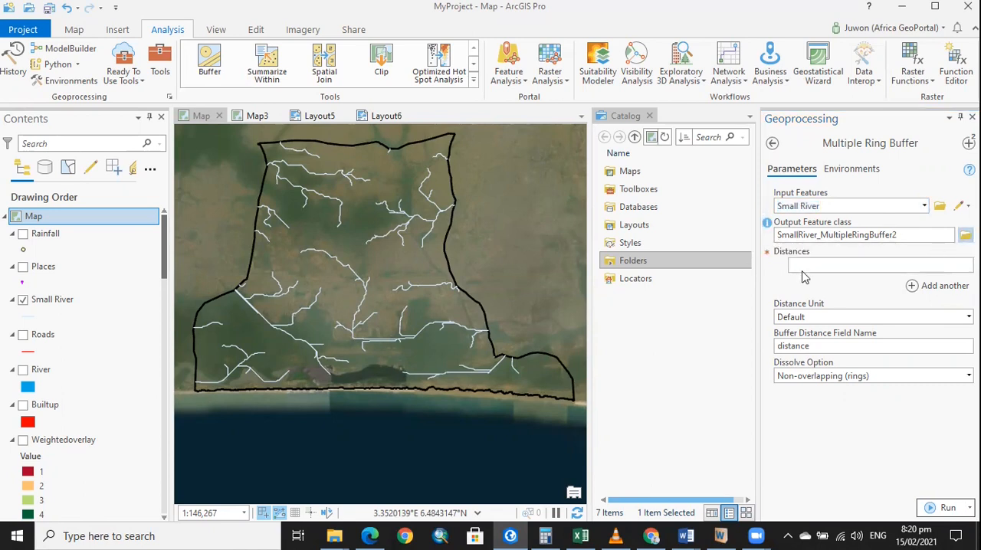
{"action": "left_click", "coordinate": [965, 236]}
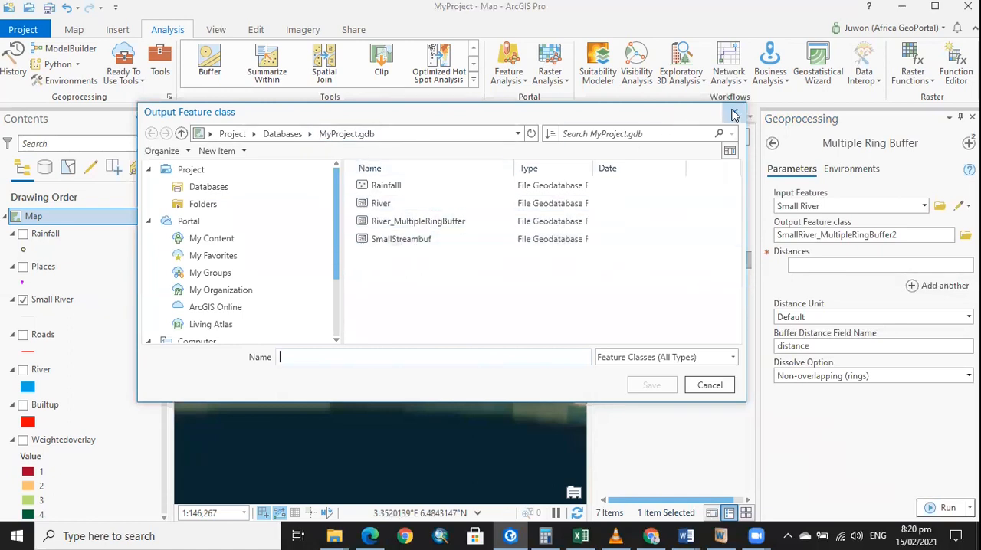
{"action": "left_click", "coordinate": [732, 113]}
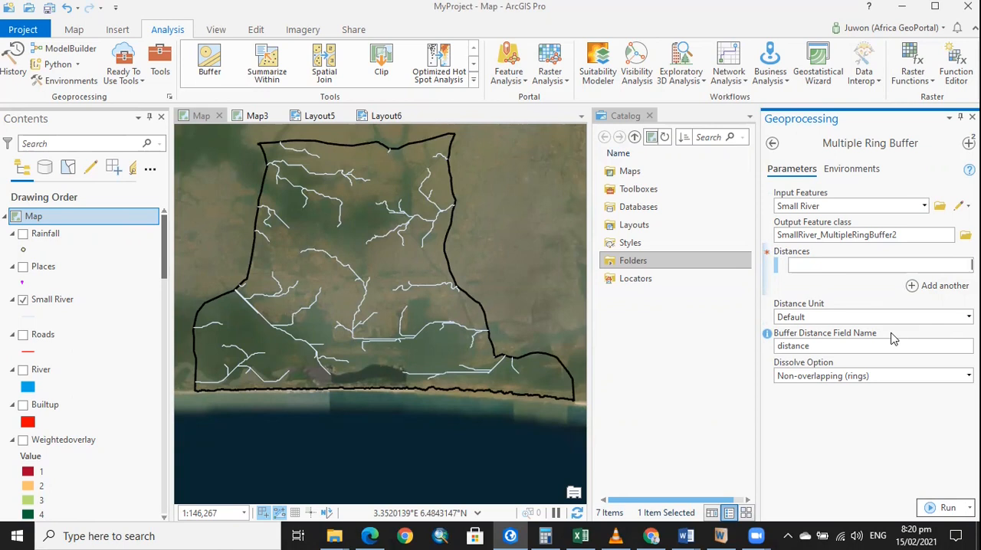
Step: Enter the buffer distances 500, 1000, 2000 and 5000 as separate rows
{"action": "type", "text": "500"}
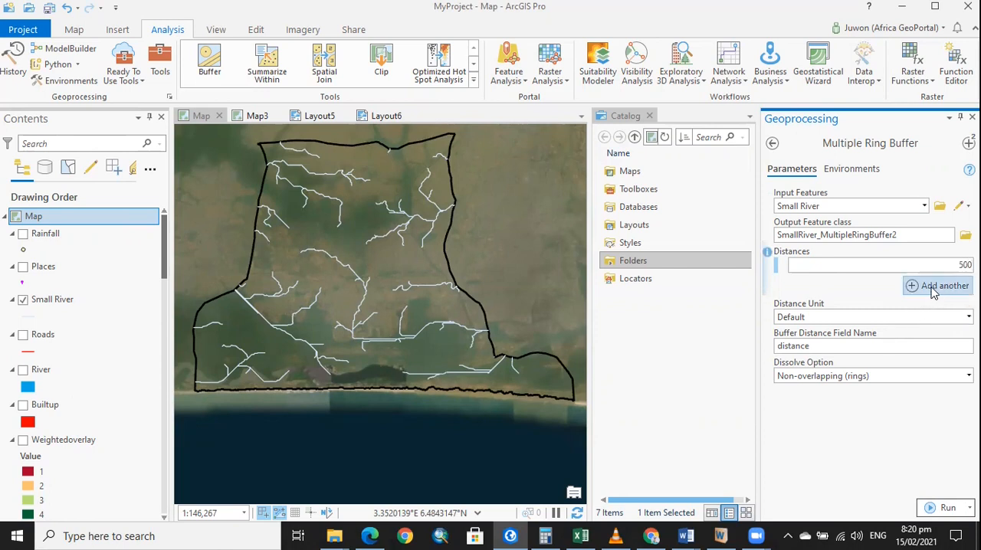
{"action": "left_click", "coordinate": [938, 285]}
{"action": "type", "text": "1000"}
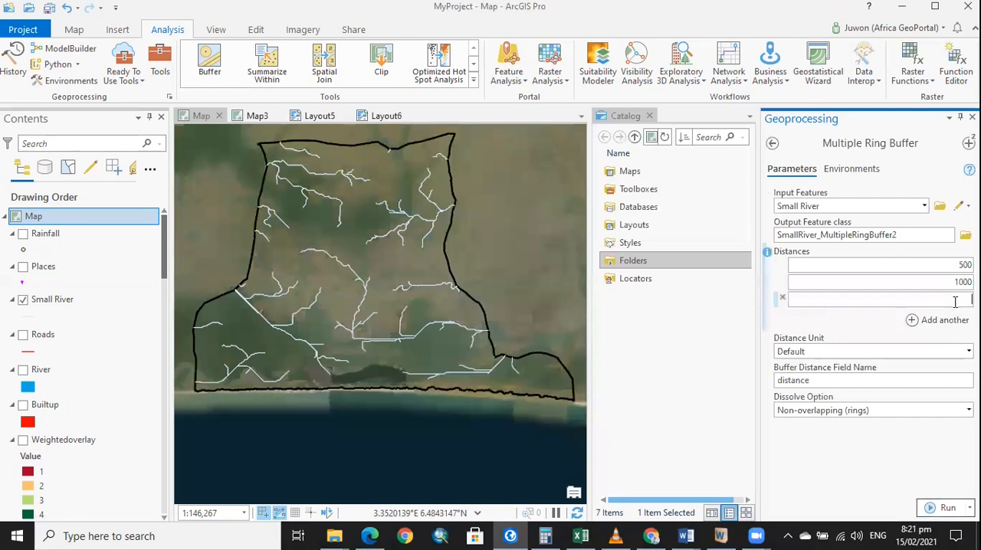
{"action": "type", "text": "2000"}
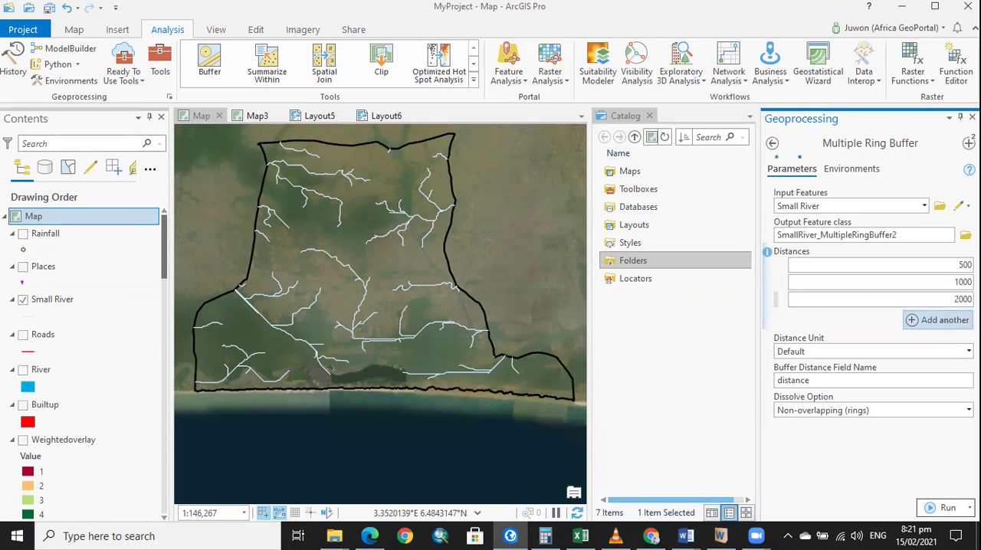
{"action": "left_click", "coordinate": [936, 319]}
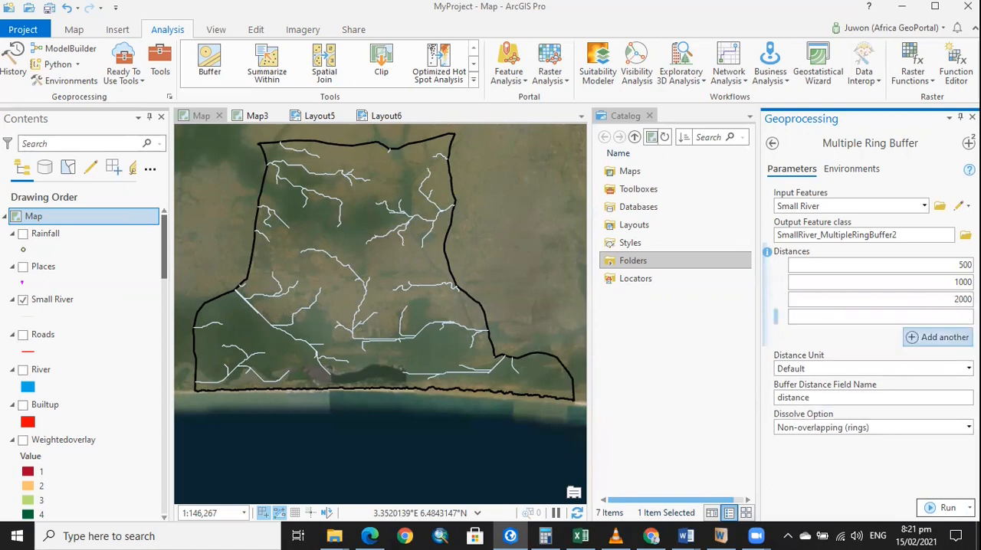
{"action": "type", "text": "5000"}
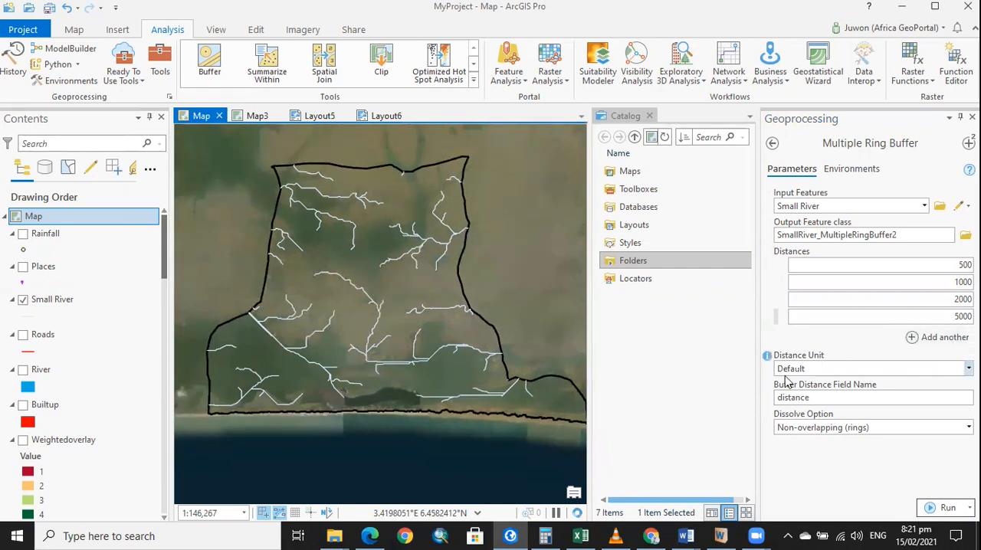
{"action": "mouse_move", "coordinate": [834, 367]}
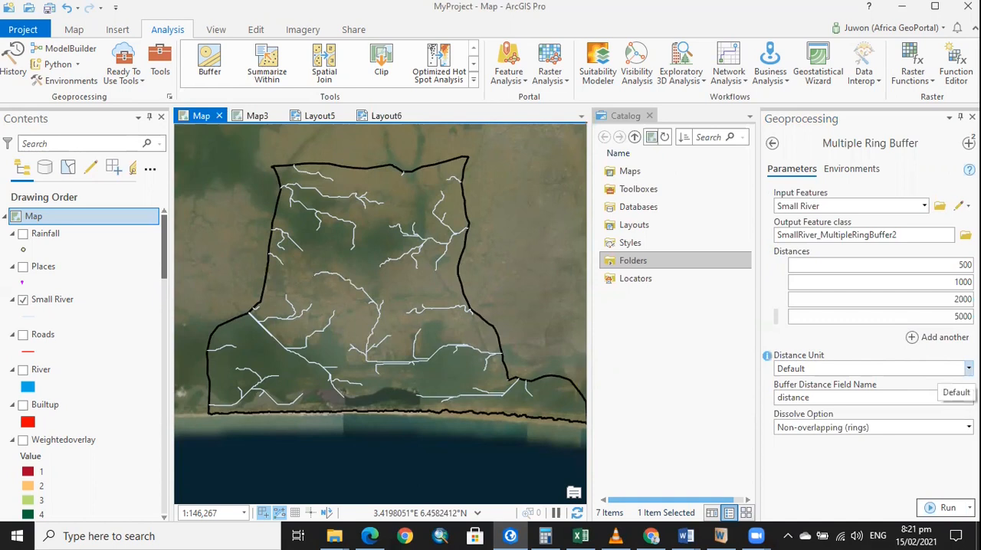
Step: Set the distance unit to Meters
{"action": "left_click", "coordinate": [965, 368]}
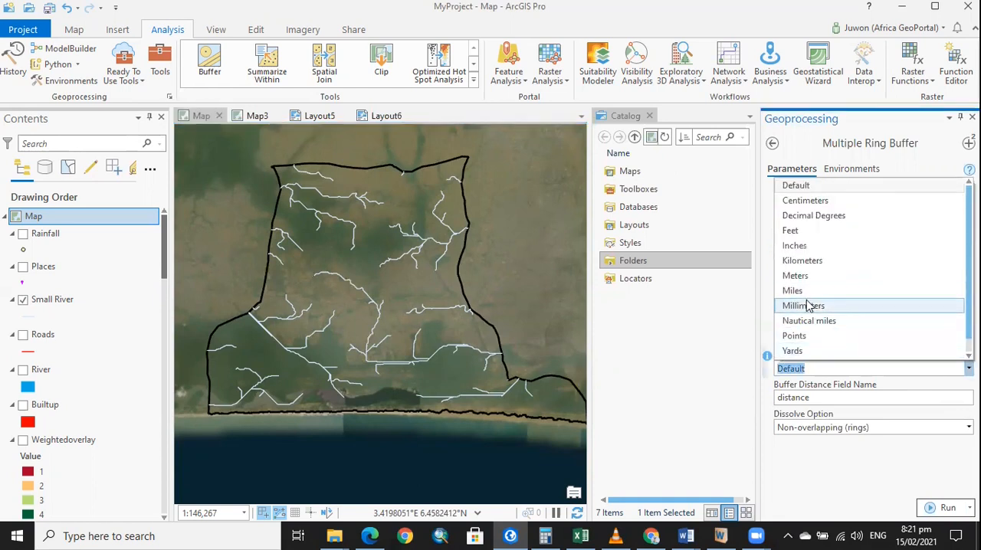
{"action": "mouse_move", "coordinate": [814, 215]}
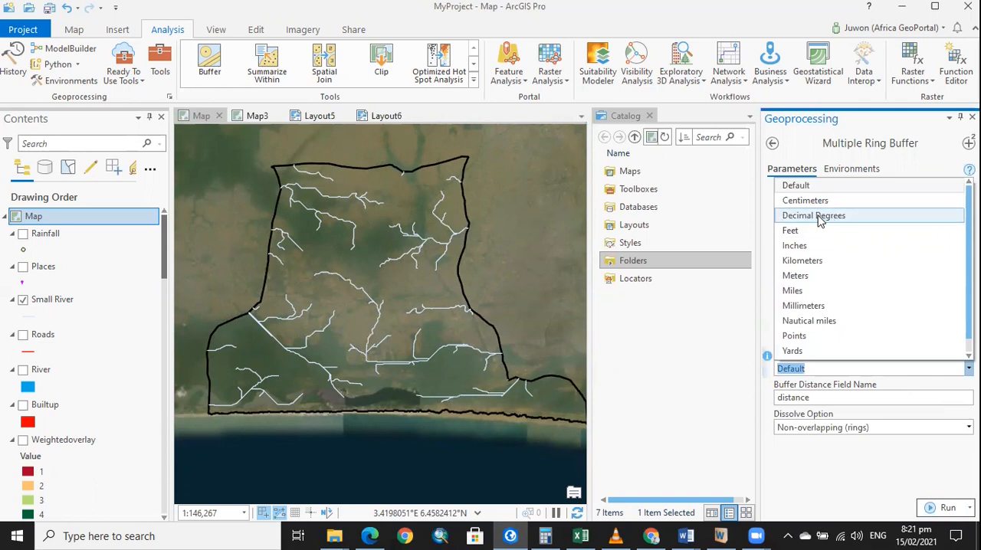
{"action": "mouse_move", "coordinate": [849, 218]}
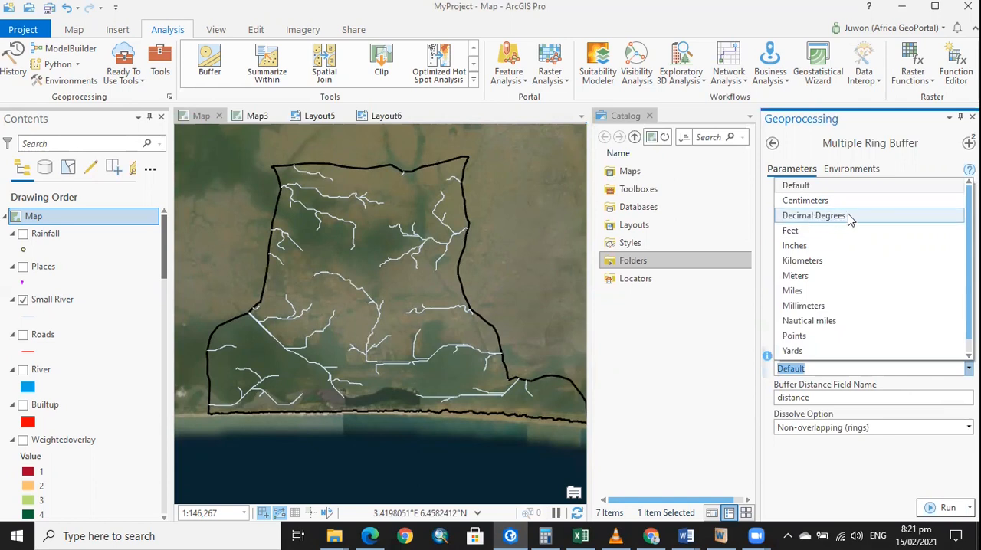
{"action": "mouse_move", "coordinate": [812, 230]}
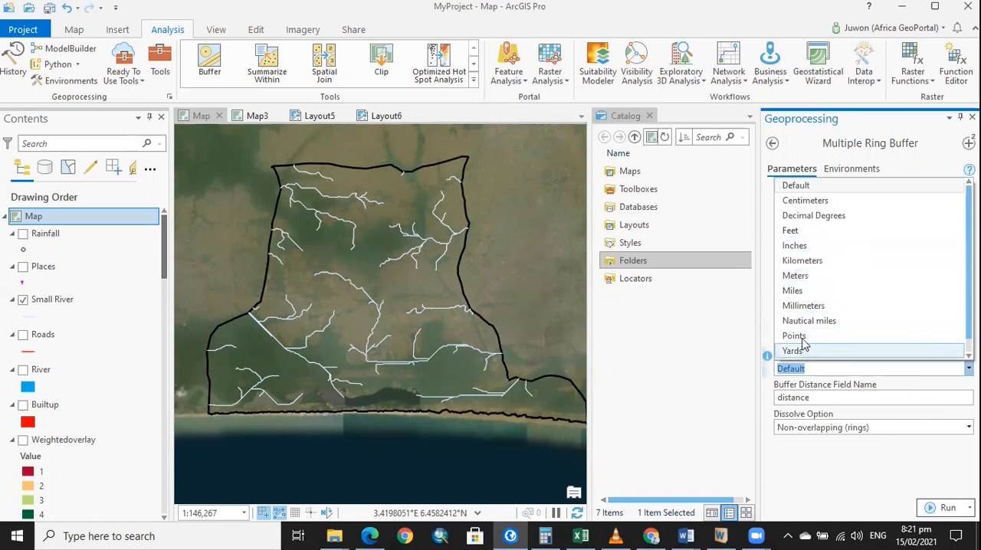
{"action": "mouse_move", "coordinate": [827, 276]}
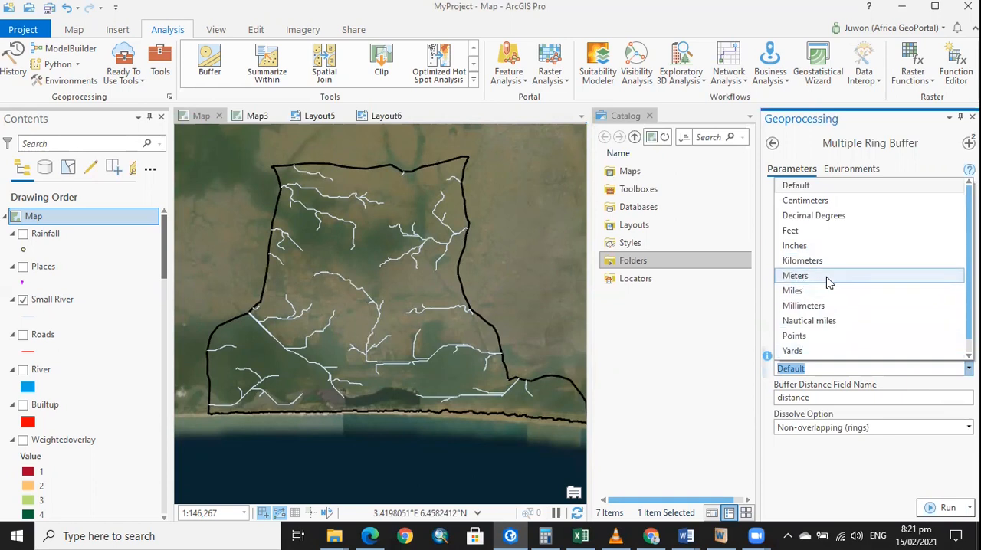
{"action": "left_click", "coordinate": [793, 276]}
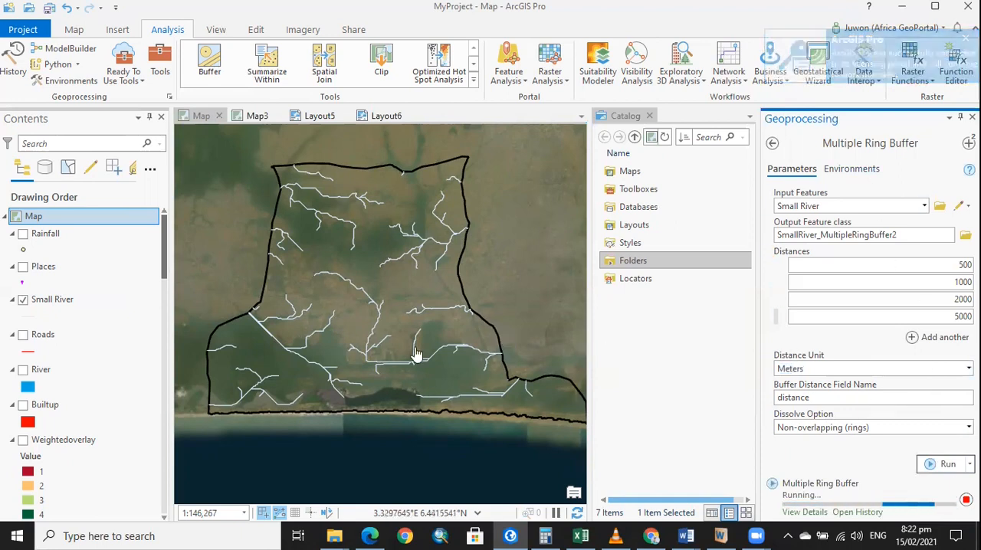
{"action": "mouse_move", "coordinate": [632, 367]}
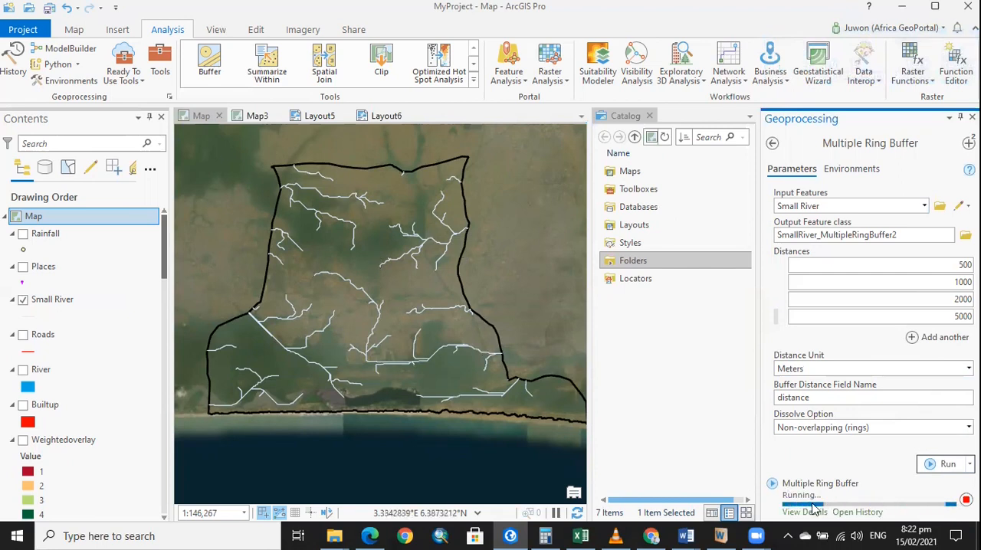
{"action": "mouse_move", "coordinate": [890, 487]}
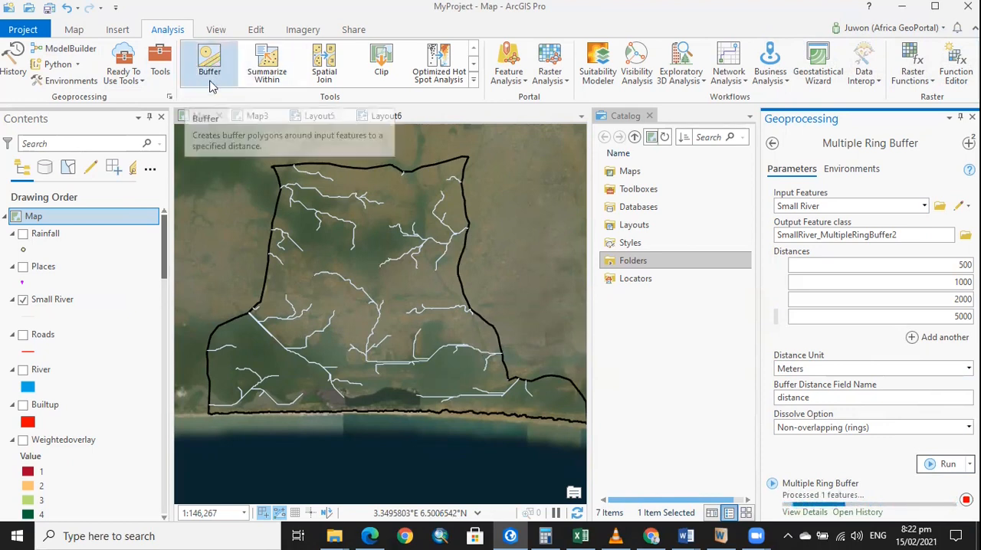
{"action": "mouse_move", "coordinate": [190, 30]}
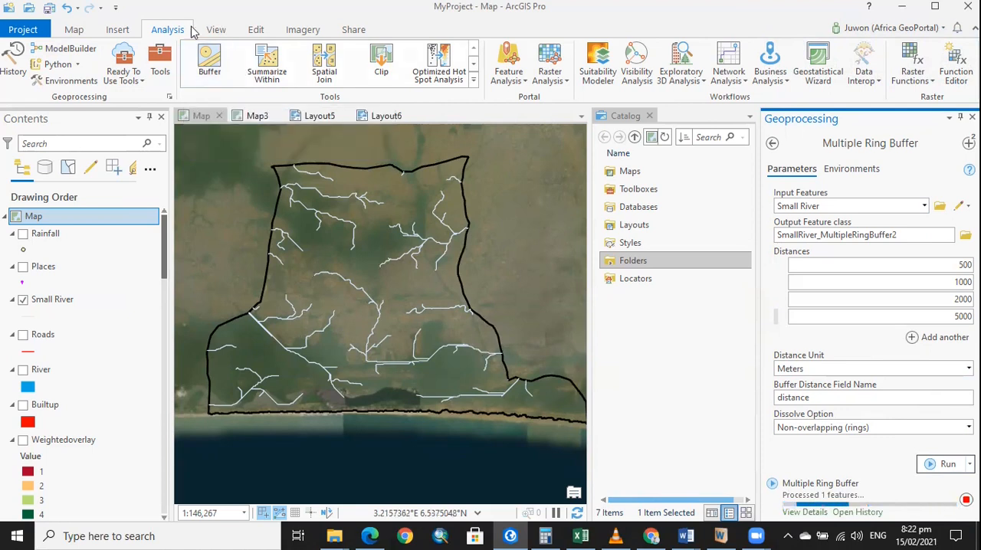
Step: Run Multiple Ring Buffer to add SmallRiver_MultipleRingBuffer2 to the map
{"action": "left_click", "coordinate": [319, 115]}
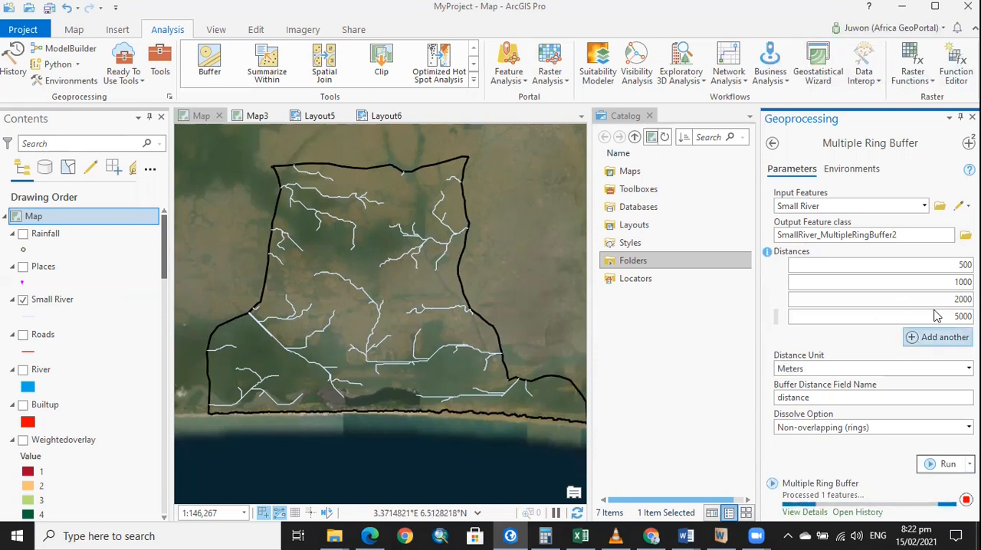
{"action": "left_click", "coordinate": [931, 464]}
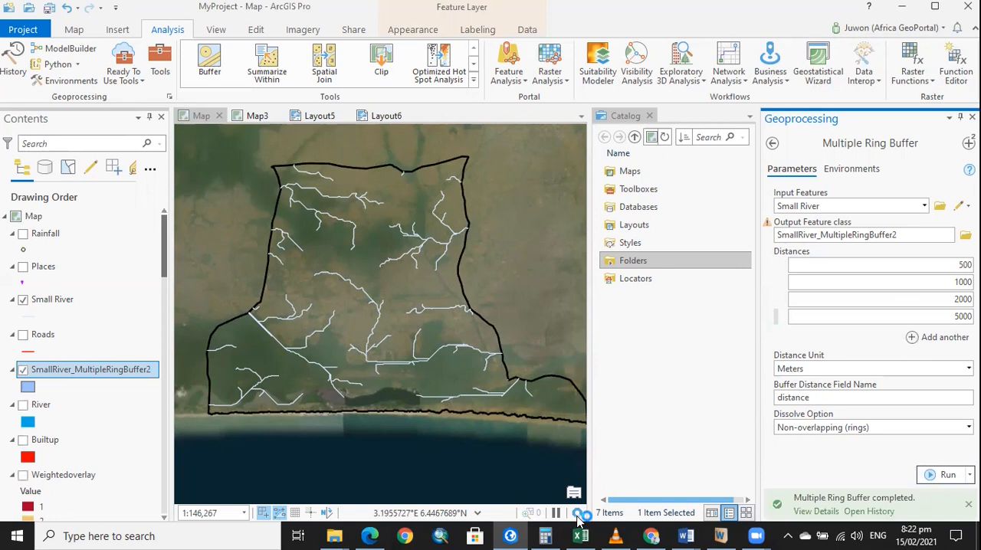
{"action": "mouse_move", "coordinate": [350, 347]}
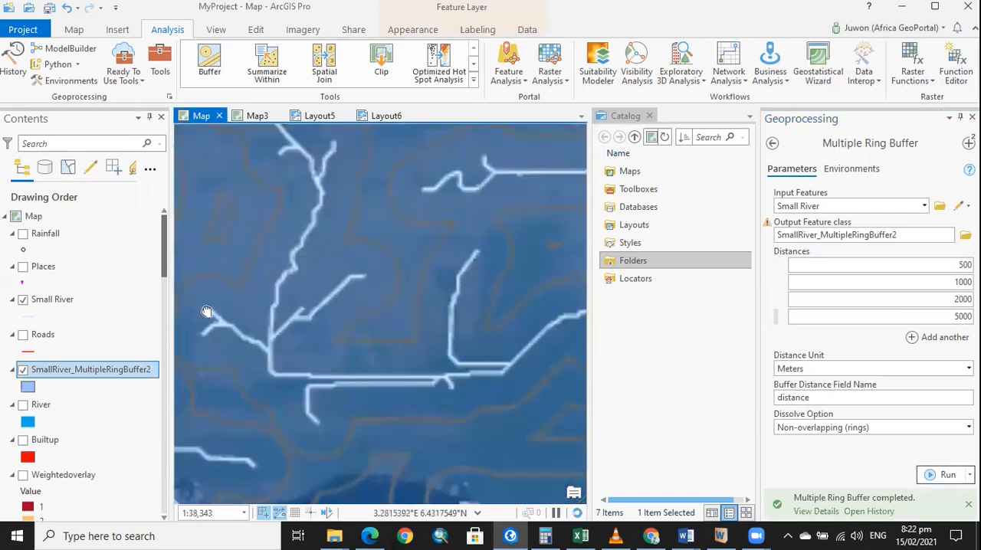
Step: Pan the map to inspect the Small River buffer rings
{"action": "left_click_drag", "start_coordinate": [207, 313], "coordinate": [319, 365]}
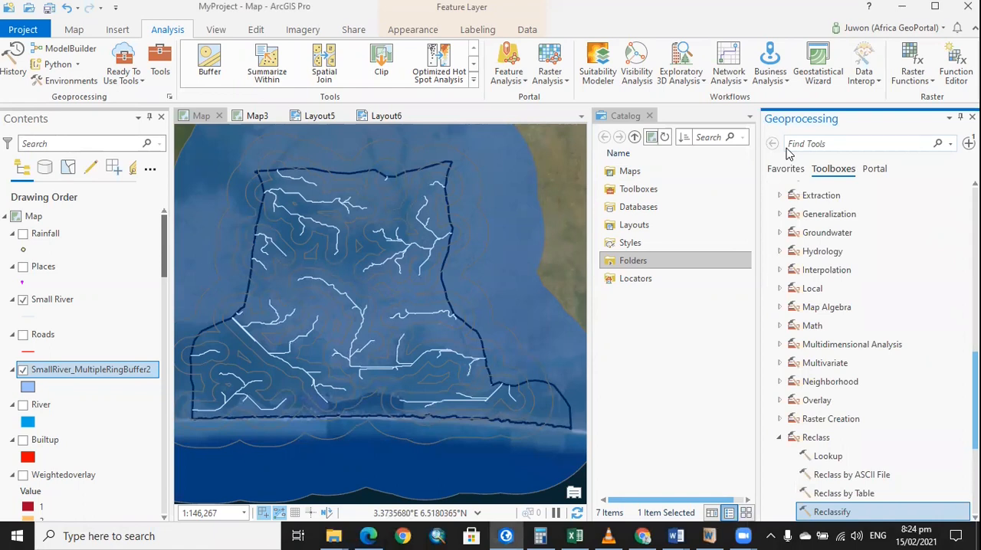
Step: Search 'ras' and open the Polygon to Raster tool
{"action": "type", "text": "raster"}
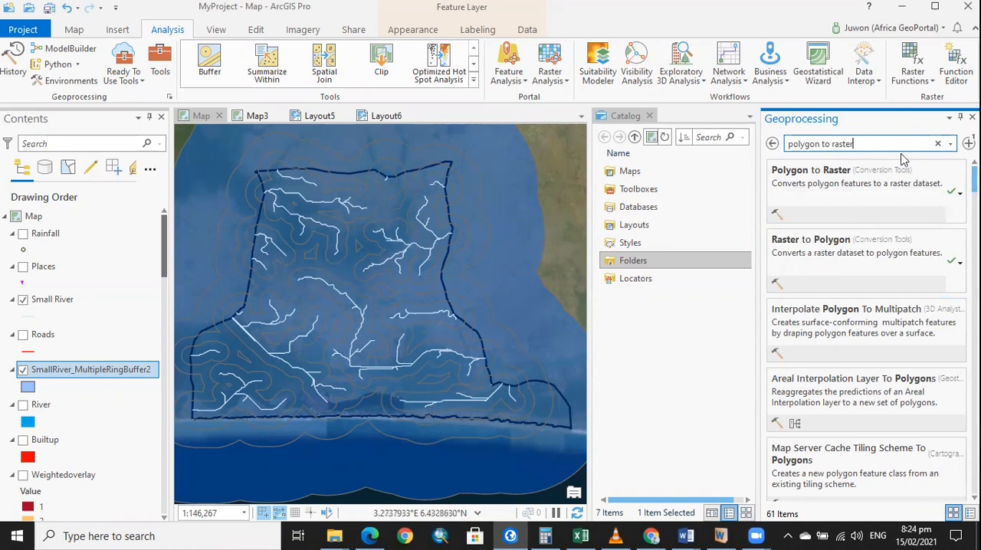
{"action": "mouse_move", "coordinate": [827, 170]}
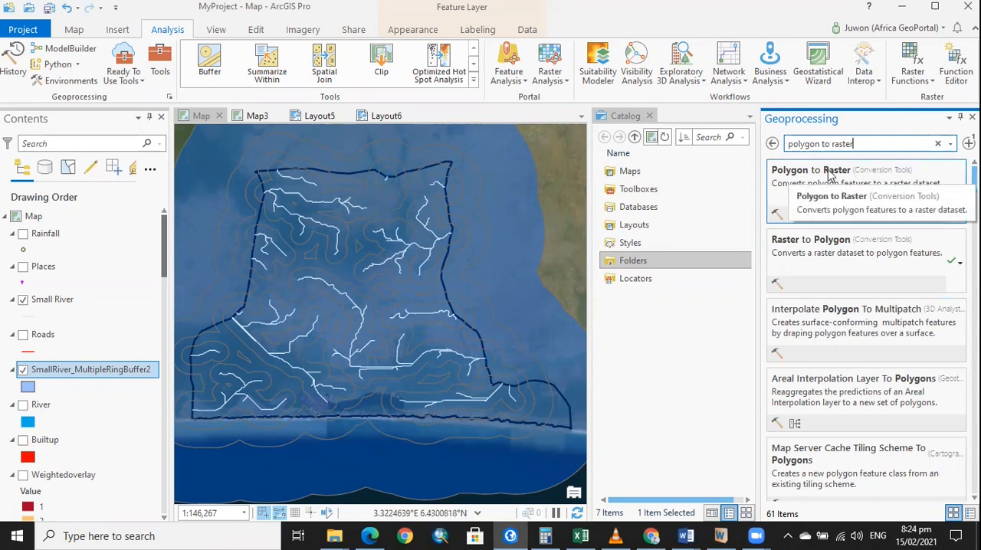
{"action": "left_click", "coordinate": [808, 170]}
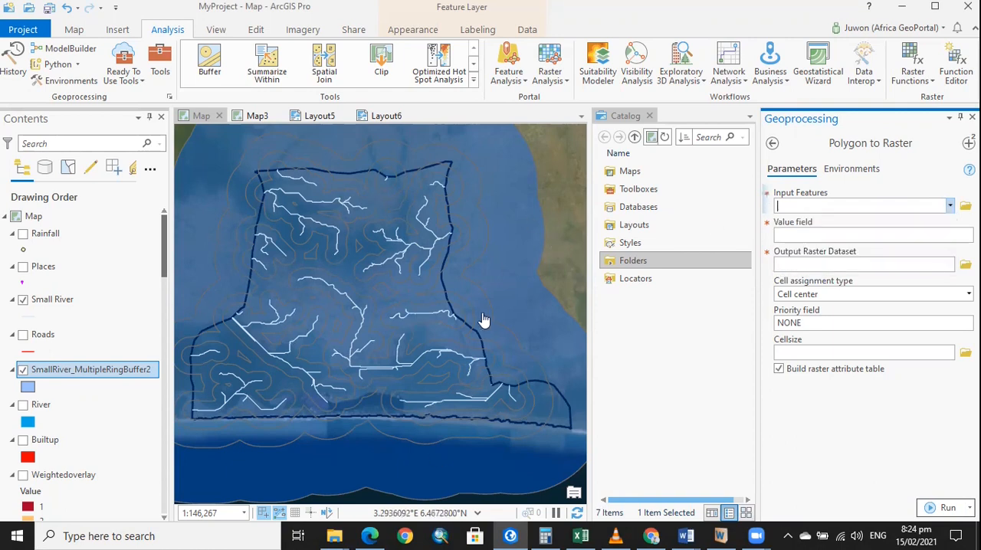
{"action": "mouse_move", "coordinate": [351, 254]}
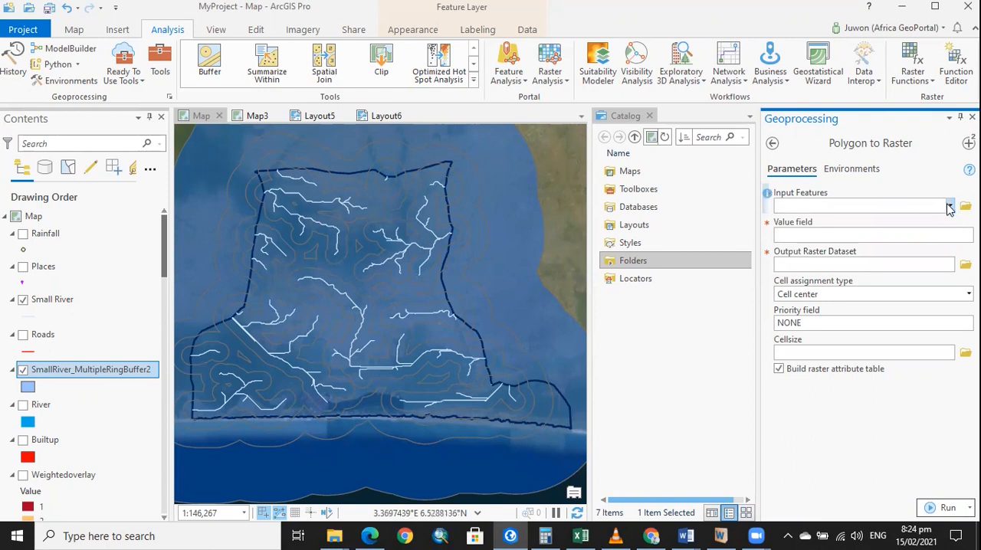
Step: Make SmallRiver_MultipleRingBuffer2 the input features, with distance as the value field
{"action": "left_click", "coordinate": [950, 205]}
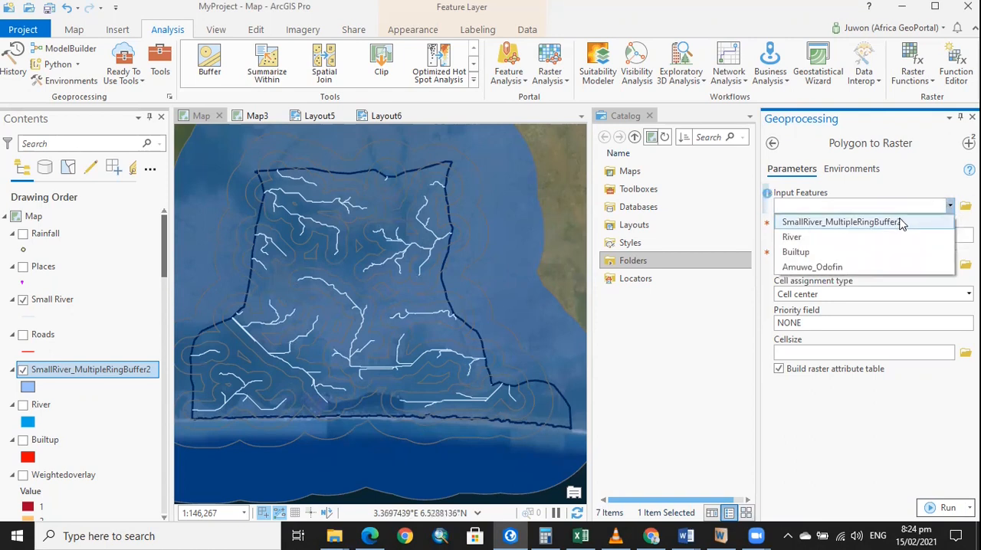
{"action": "left_click", "coordinate": [861, 220]}
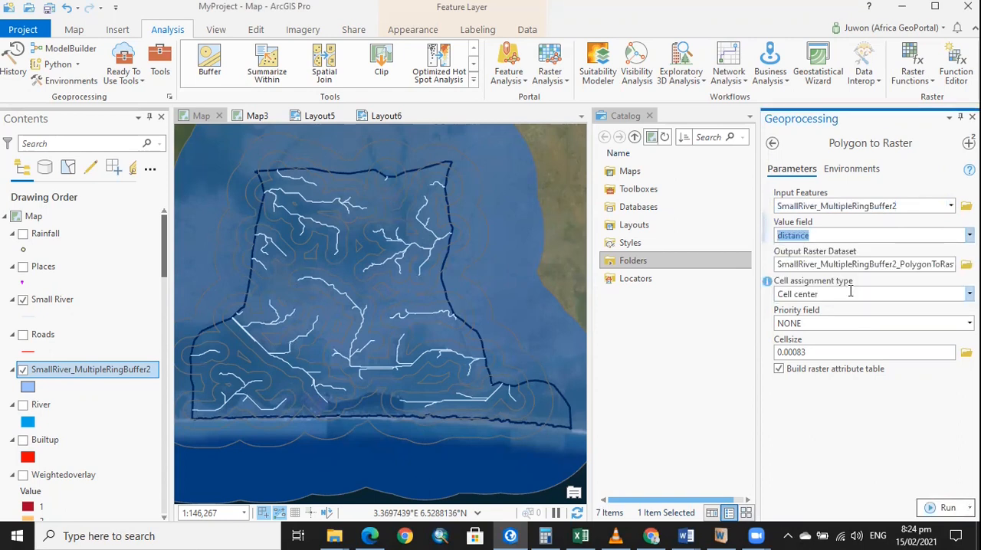
{"action": "mouse_move", "coordinate": [849, 294]}
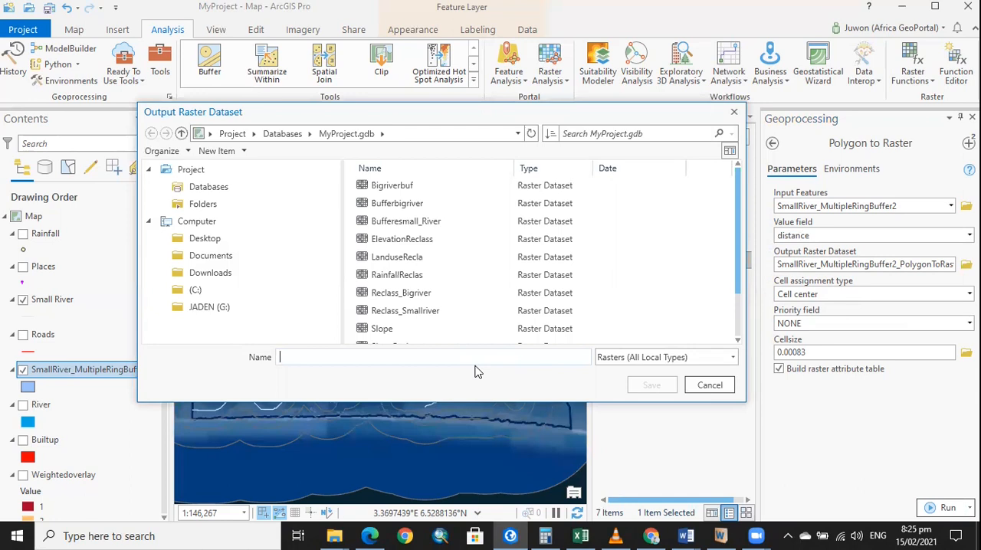
Step: Name the output raster River_Raster and save it, with distance as the priority field
{"action": "type", "text": "S"}
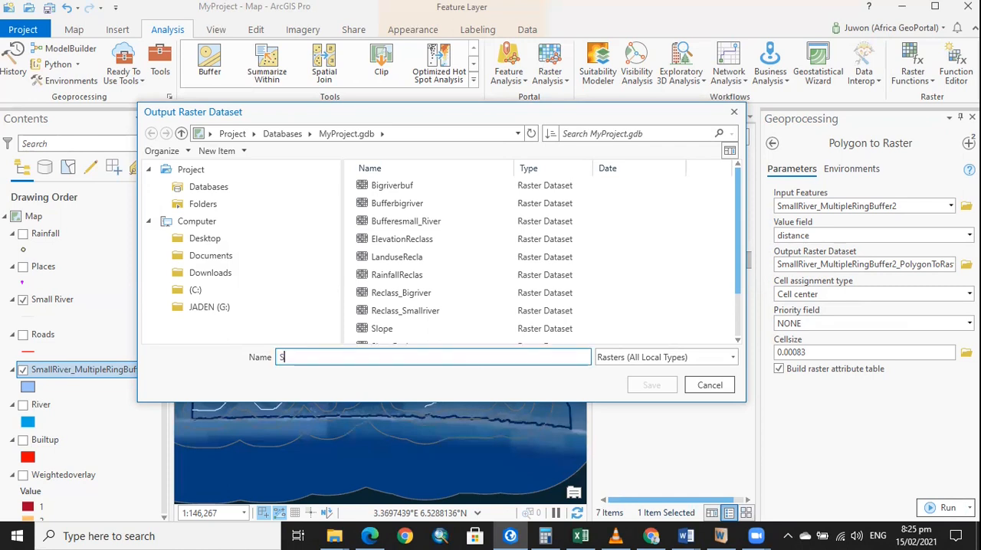
{"action": "type", "text": "a"}
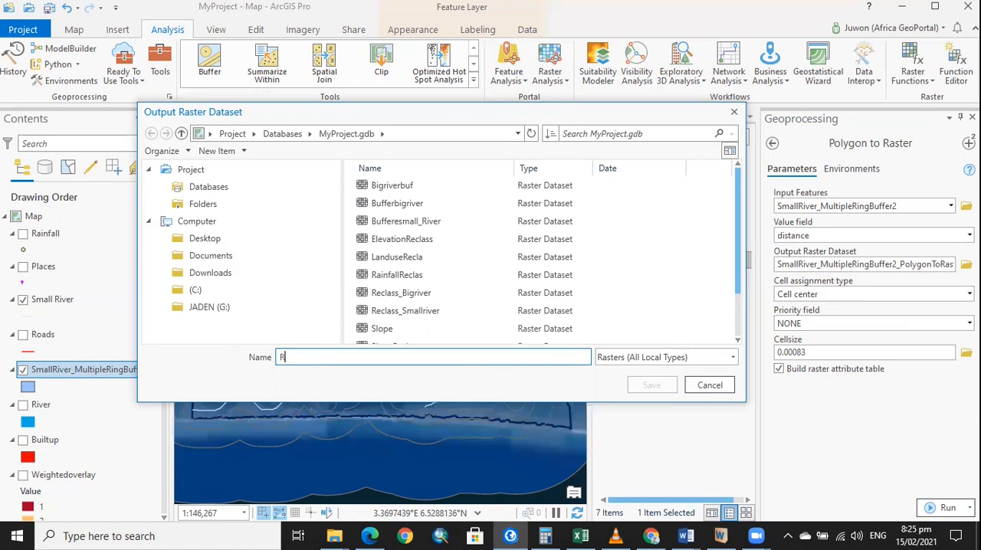
{"action": "type", "text": "iver_Raster"}
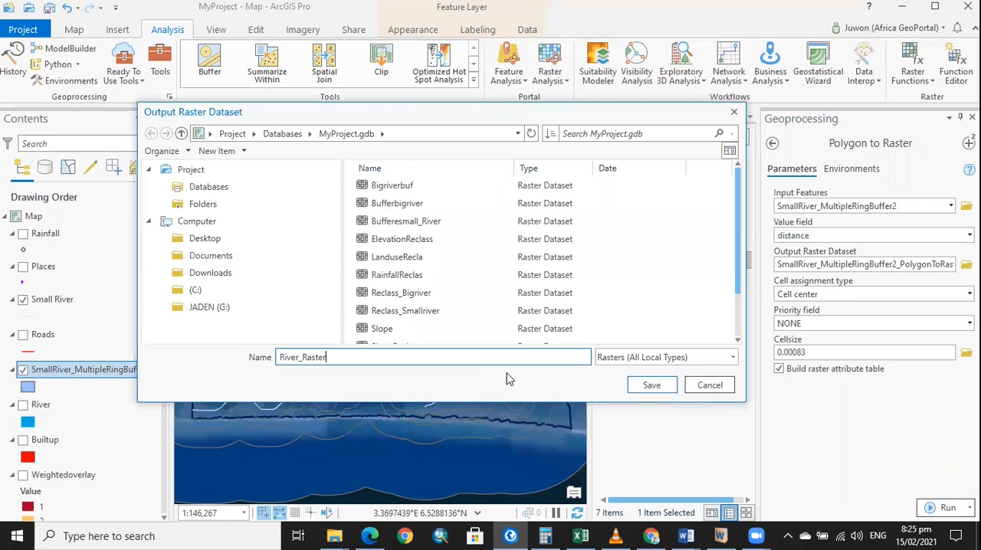
{"action": "mouse_move", "coordinate": [677, 373]}
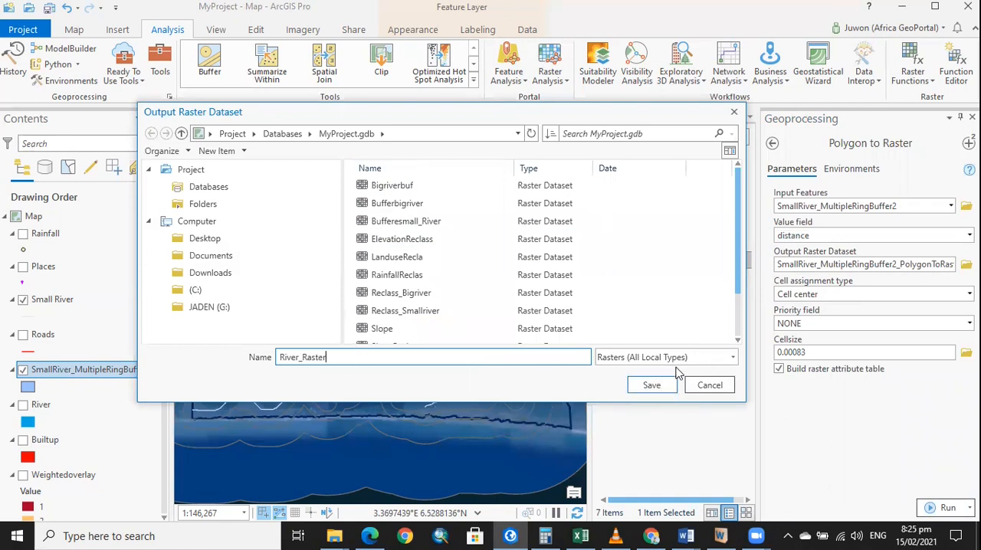
{"action": "left_click", "coordinate": [392, 184]}
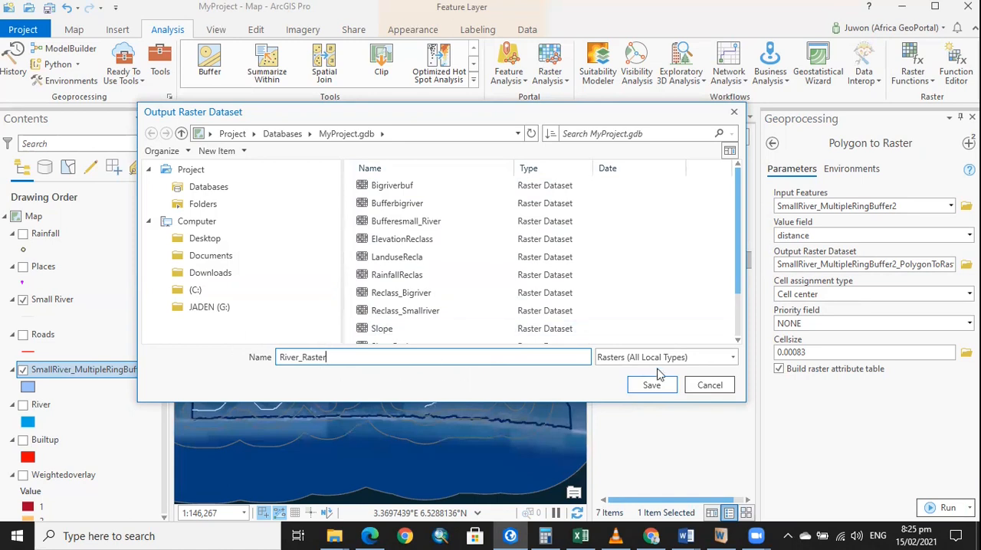
{"action": "left_click", "coordinate": [651, 384]}
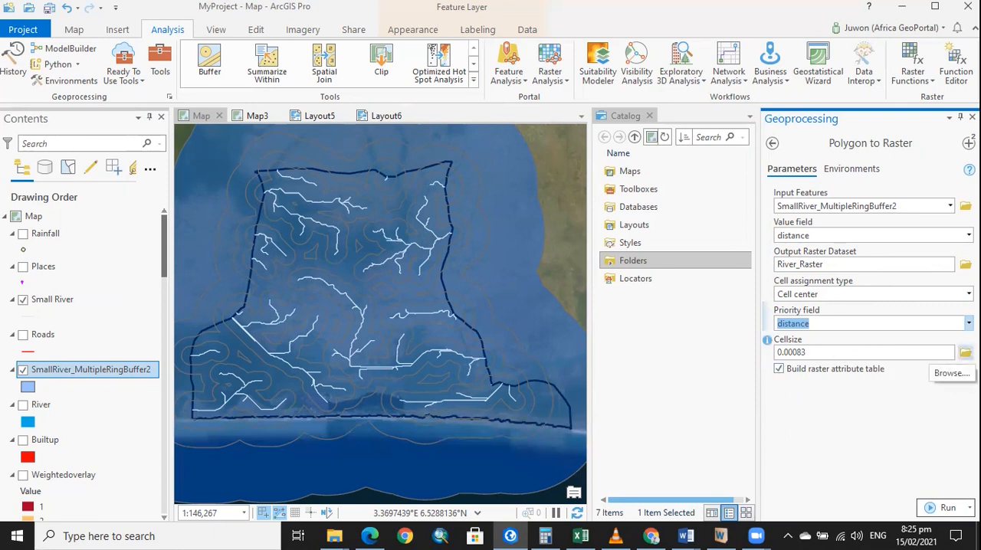
Step: Take the output cell size from the Slope raster
{"action": "left_click", "coordinate": [964, 263]}
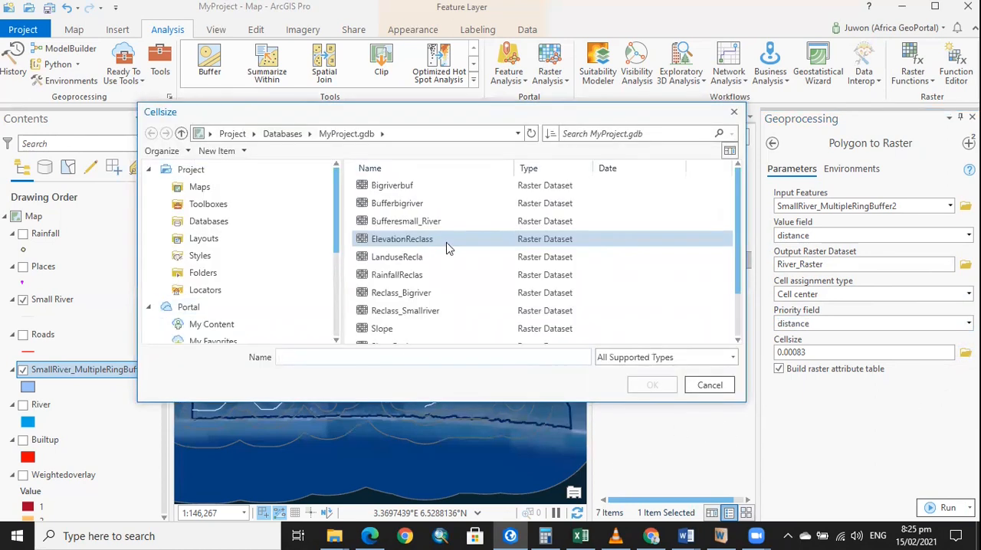
{"action": "mouse_move", "coordinate": [462, 234]}
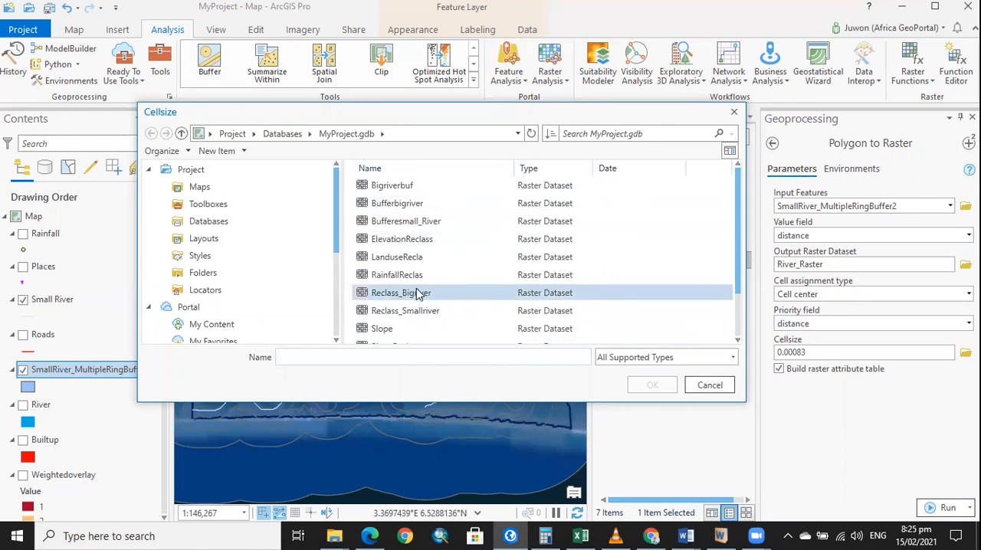
{"action": "scroll", "scroll_direction": "down", "scroll_amount": 3}
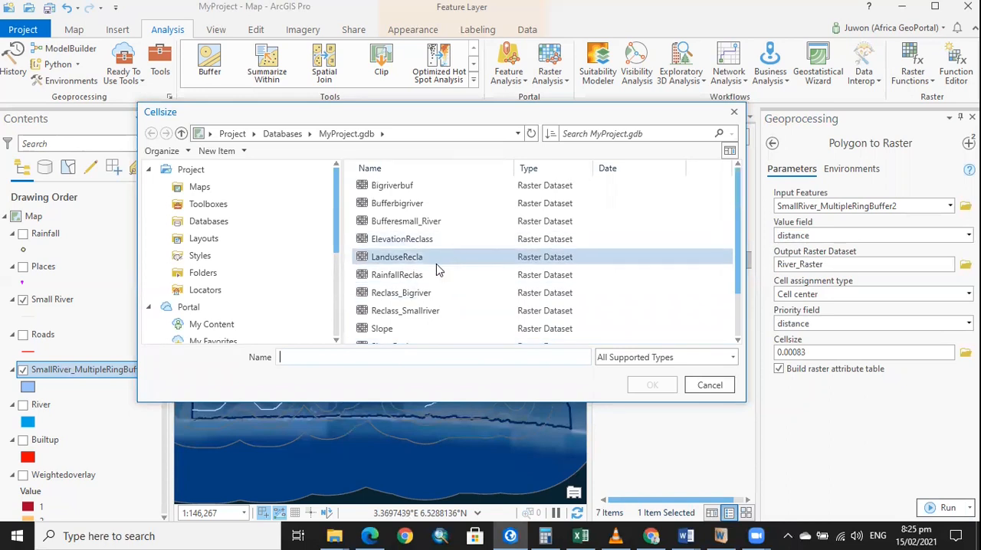
{"action": "scroll", "scroll_direction": "down", "scroll_amount": 3}
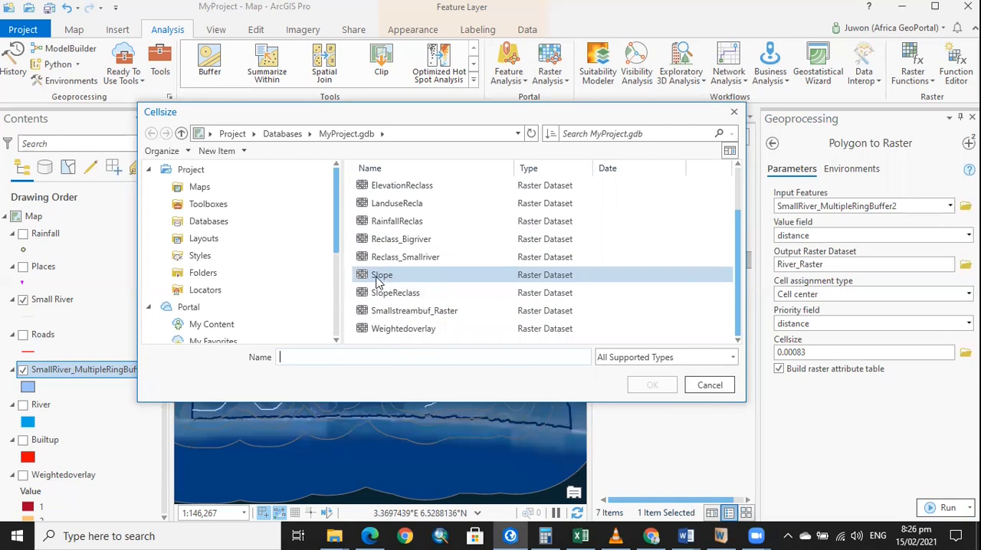
{"action": "left_click", "coordinate": [381, 274]}
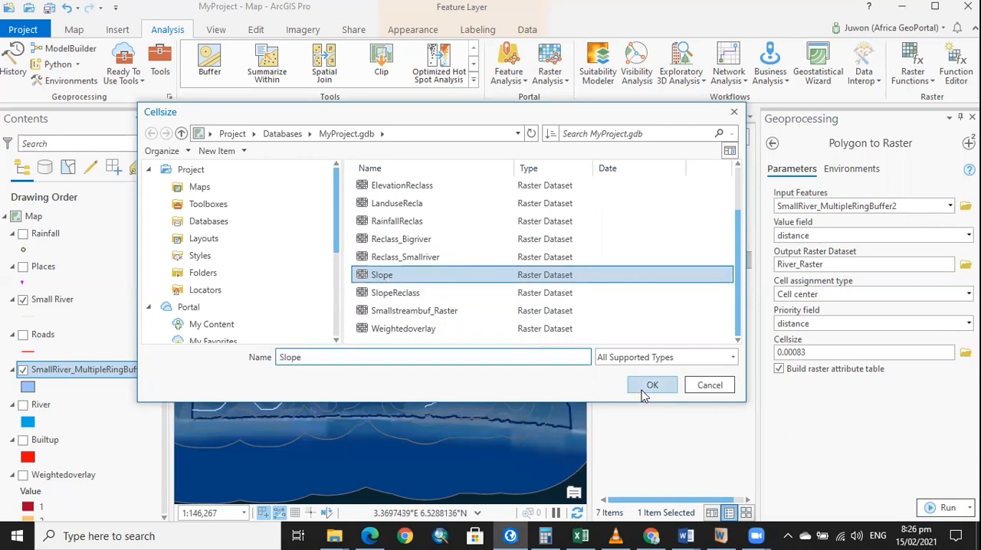
{"action": "left_click", "coordinate": [653, 385]}
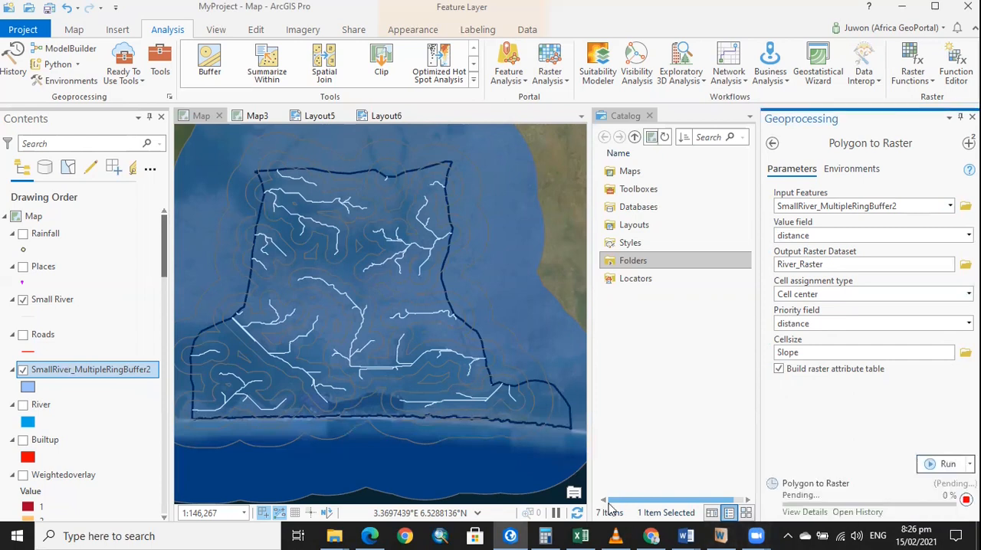
Step: Run Polygon to Raster to create River_Raster and hide the ring buffer layer
{"action": "left_click", "coordinate": [932, 465]}
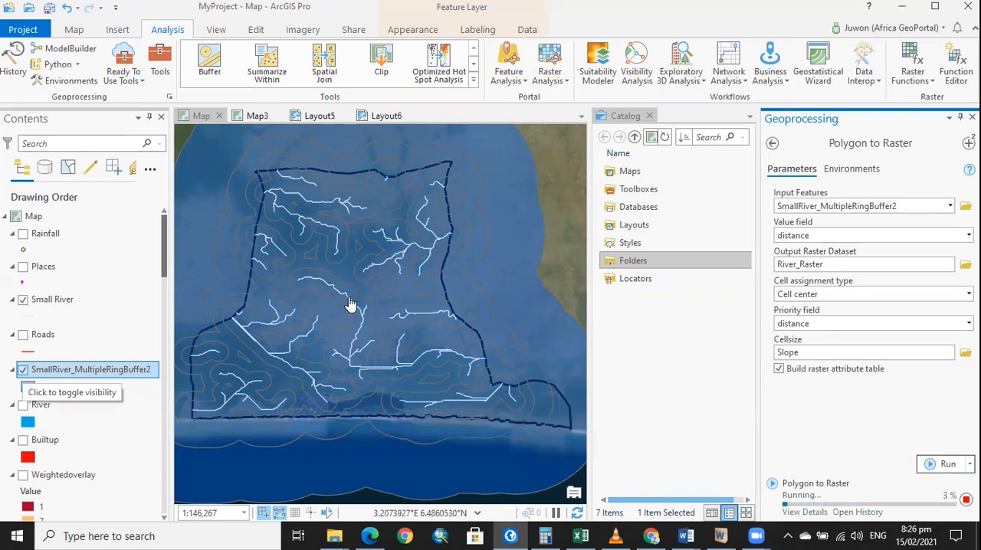
{"action": "mouse_move", "coordinate": [373, 411]}
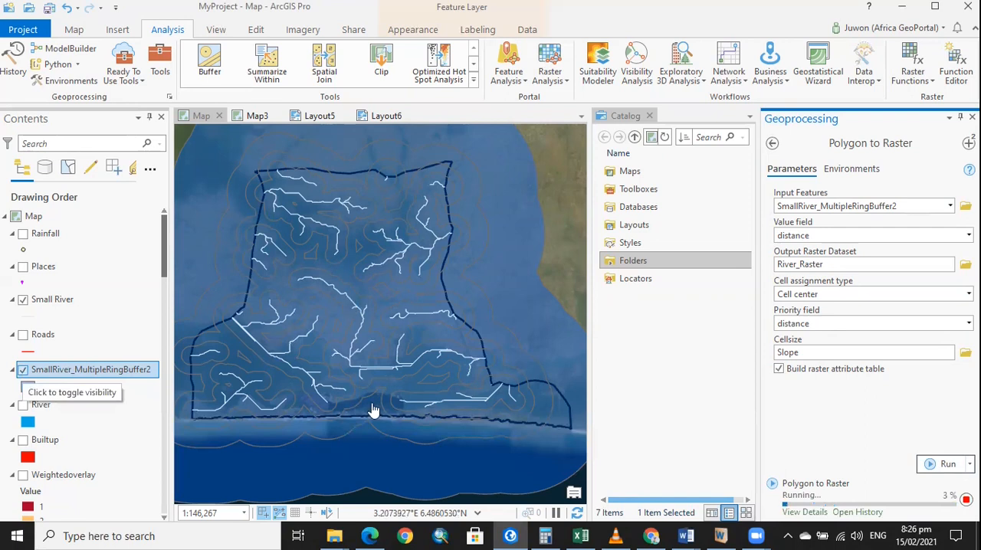
{"action": "left_click", "coordinate": [20, 369]}
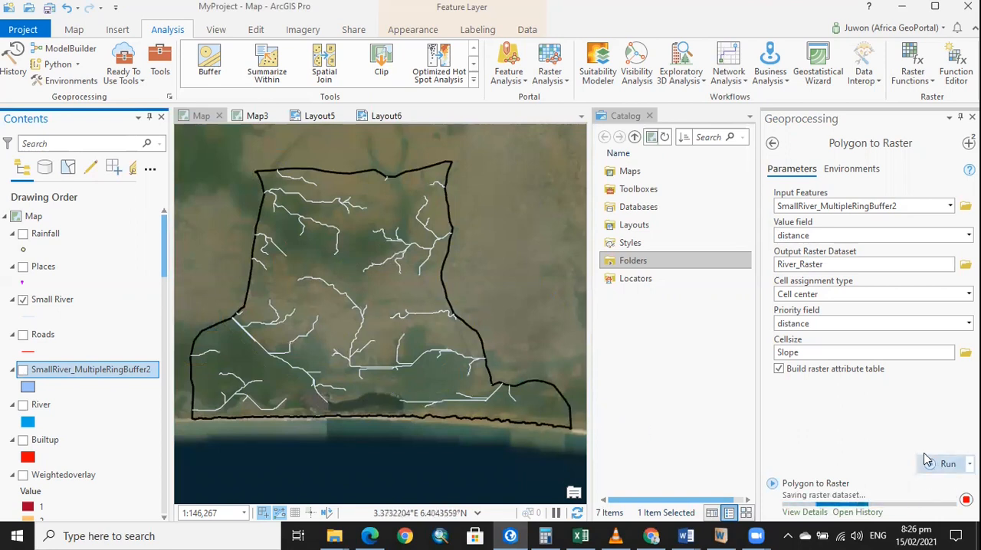
{"action": "left_click", "coordinate": [947, 465]}
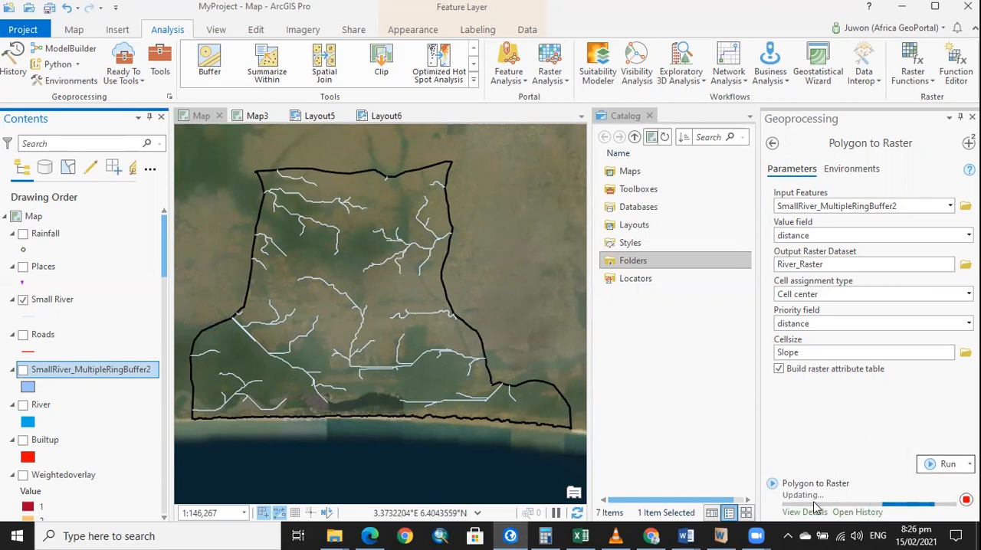
{"action": "mouse_move", "coordinate": [256, 328]}
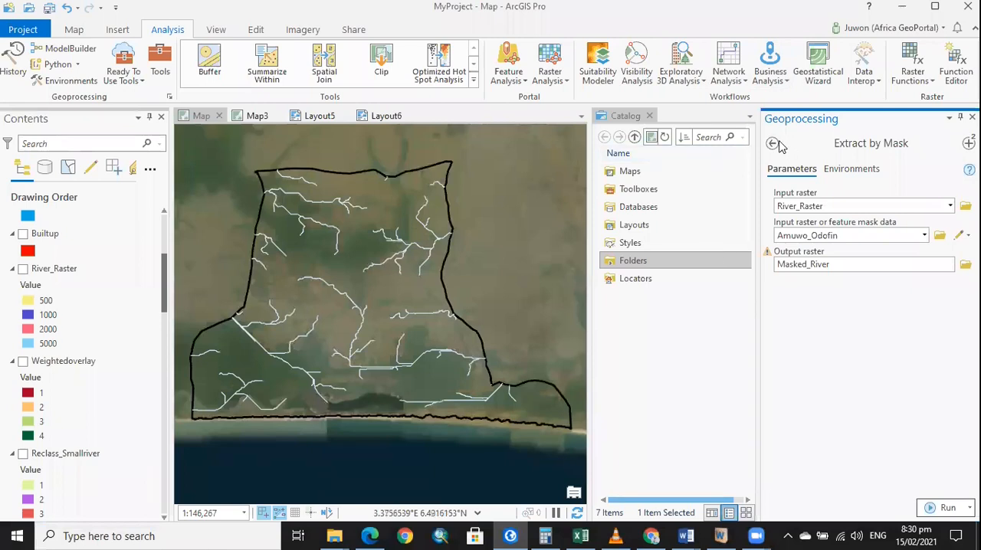
Step: Turn on the River_Raster layer in Contents so its four distance-class rings display
{"action": "left_click", "coordinate": [772, 144]}
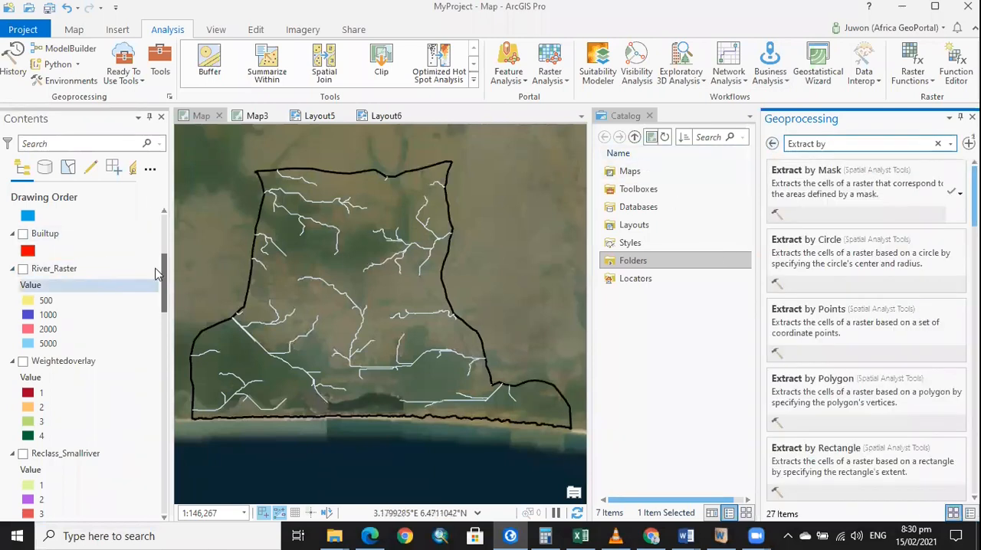
{"action": "left_click", "coordinate": [54, 269]}
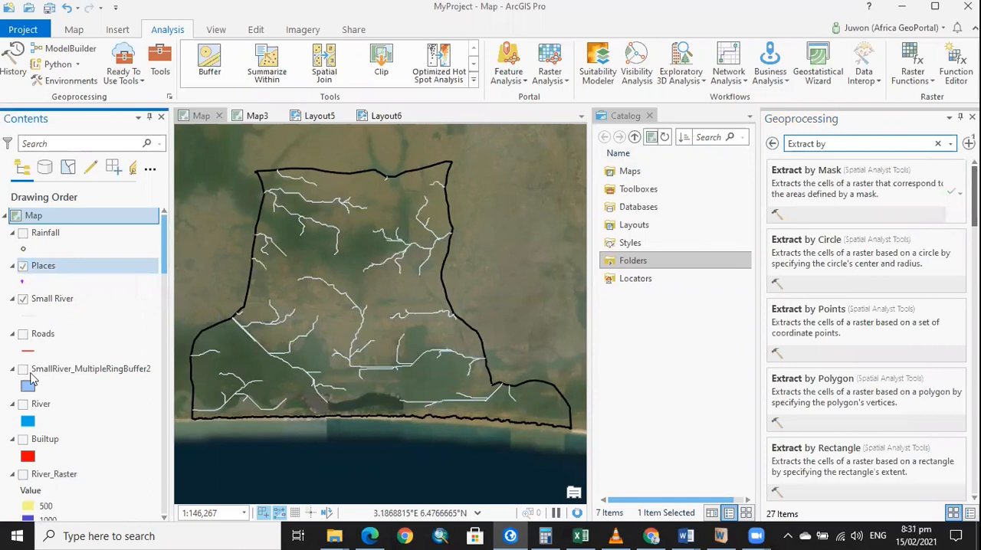
{"action": "mouse_move", "coordinate": [23, 370]}
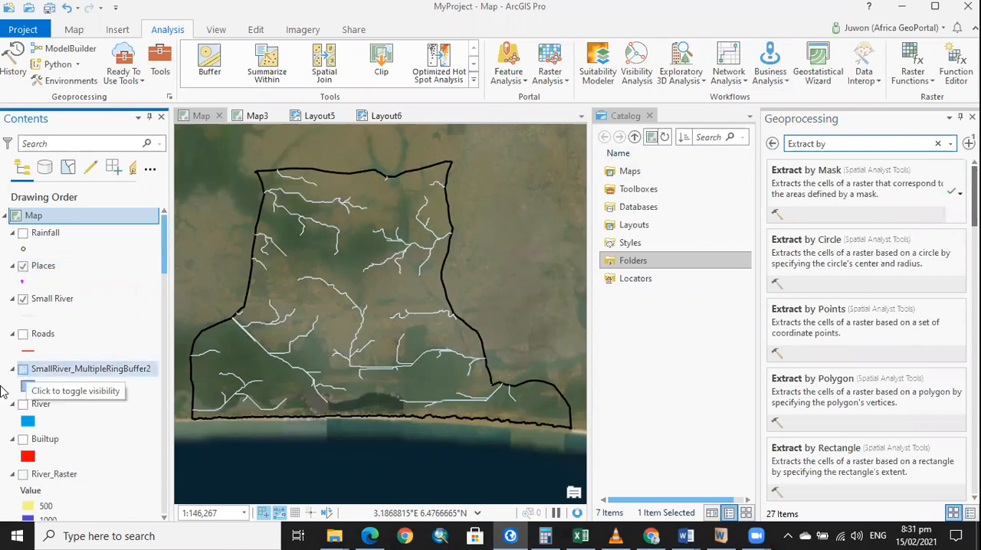
{"action": "left_click", "coordinate": [21, 368]}
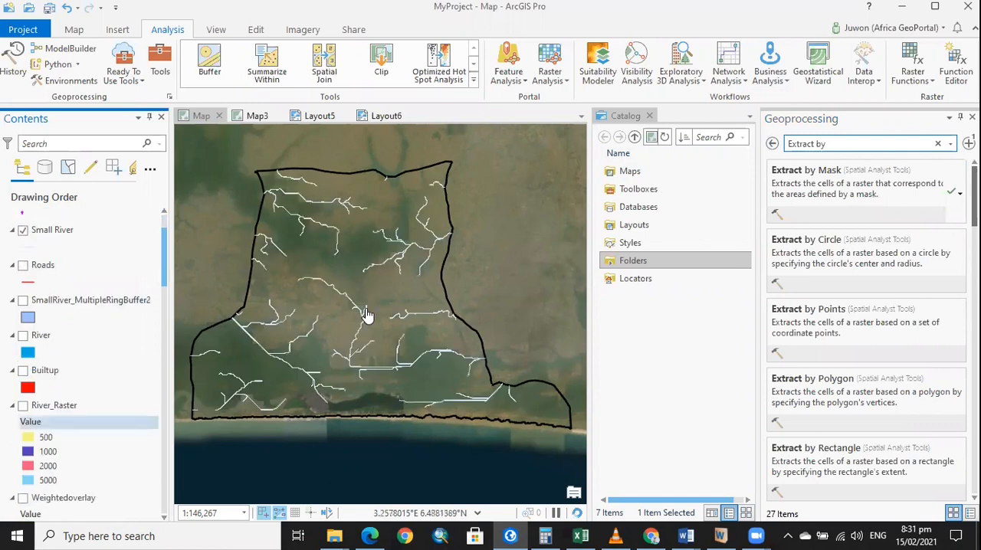
{"action": "mouse_move", "coordinate": [311, 353]}
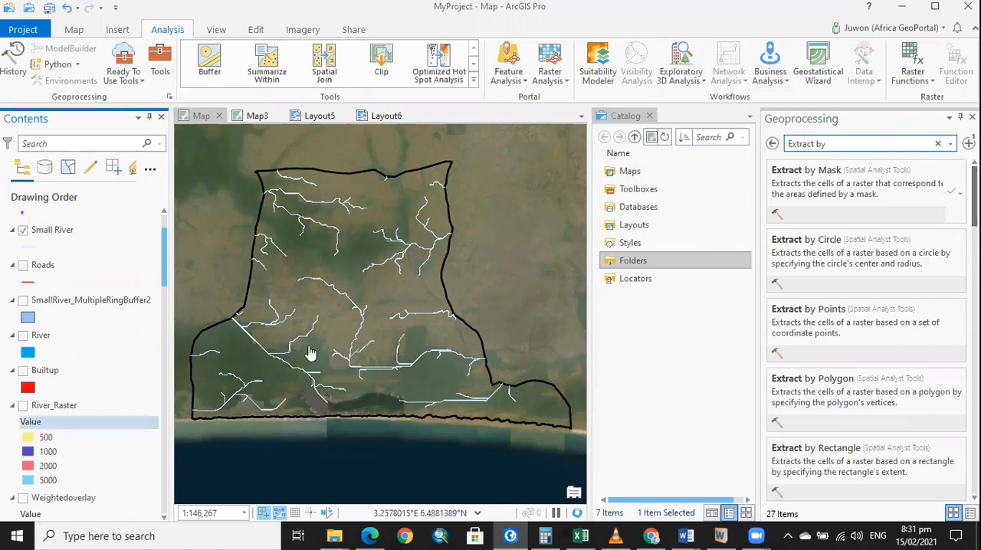
{"action": "left_click", "coordinate": [23, 404]}
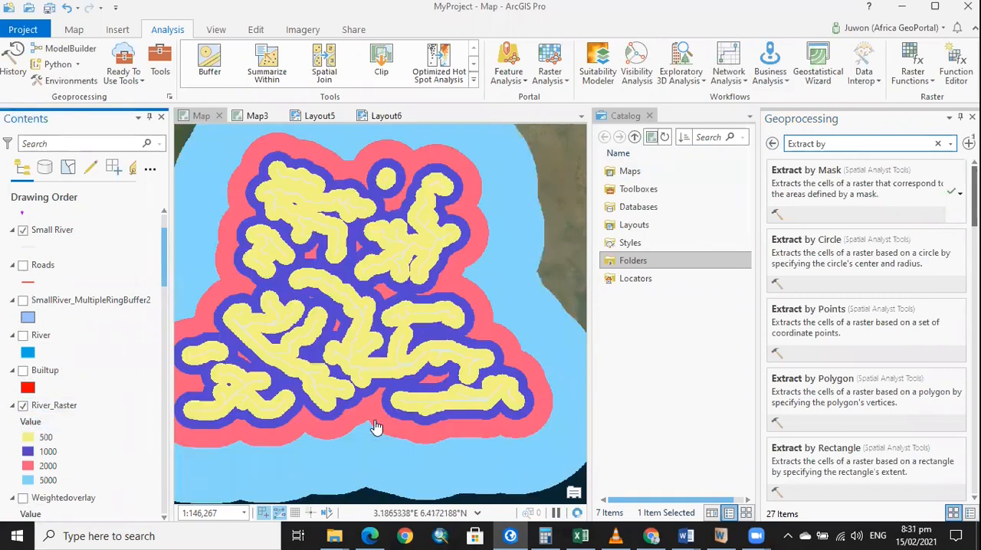
{"action": "mouse_move", "coordinate": [264, 407]}
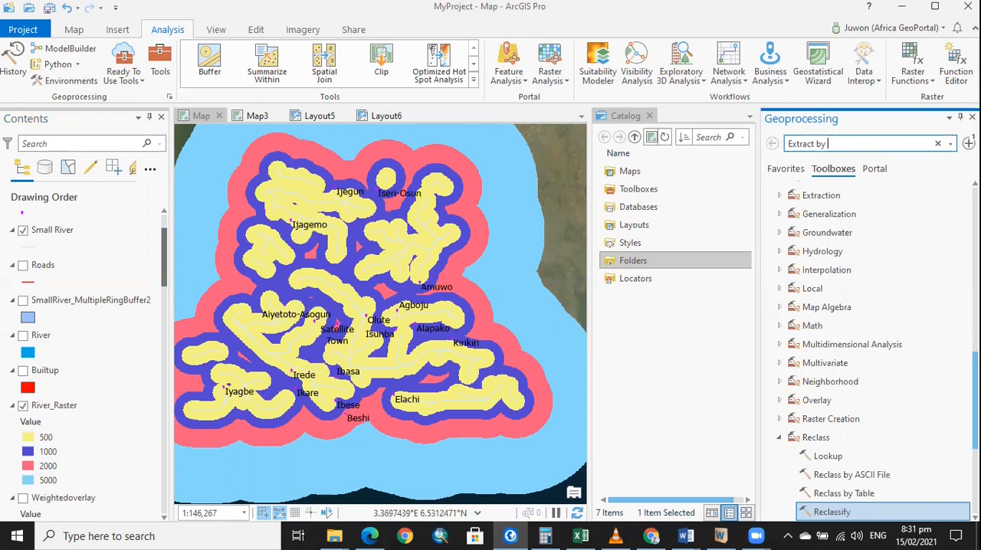
Step: In Extract by Mask, set River_Raster as input raster and Amuwo_Odofin as the mask data
{"action": "type", "text": "masking"}
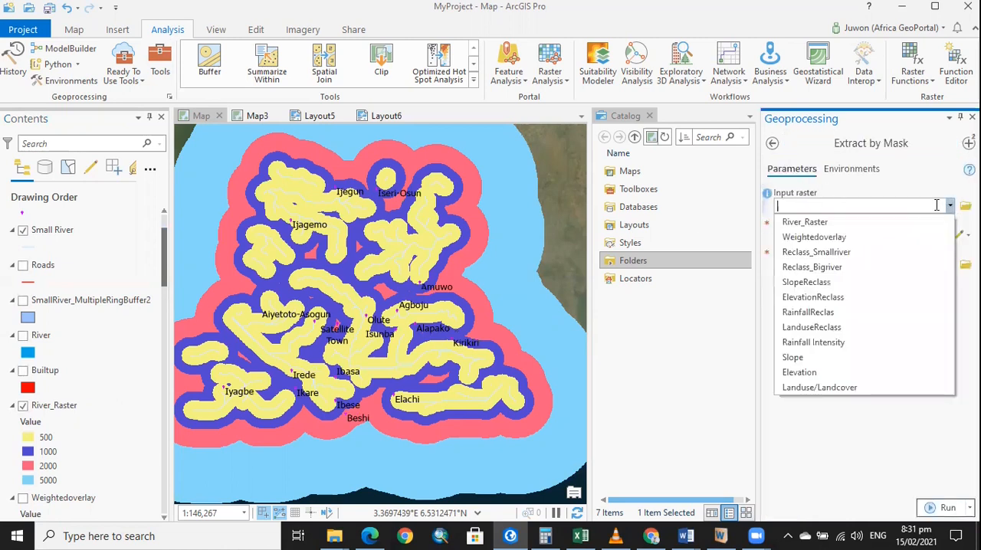
{"action": "mouse_move", "coordinate": [831, 221]}
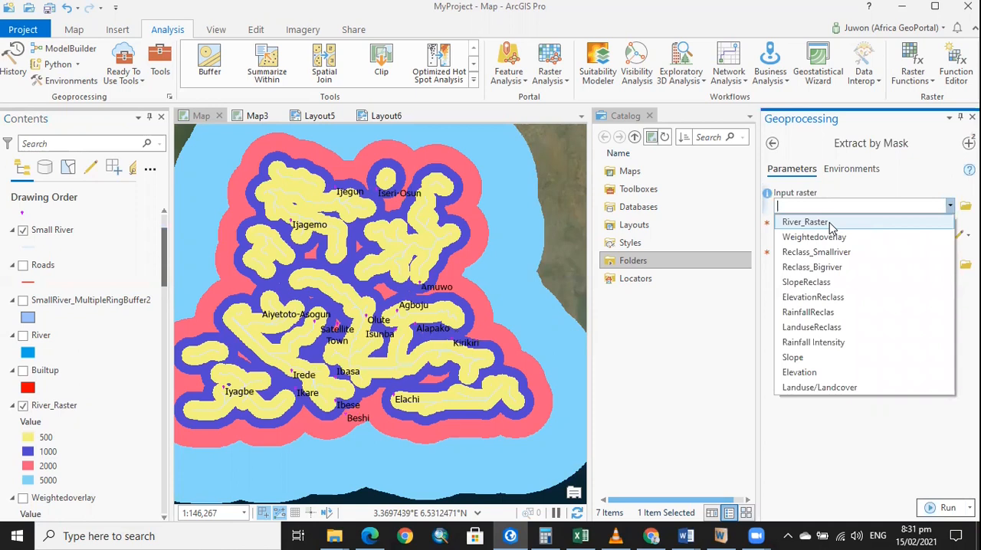
{"action": "left_click", "coordinate": [804, 221]}
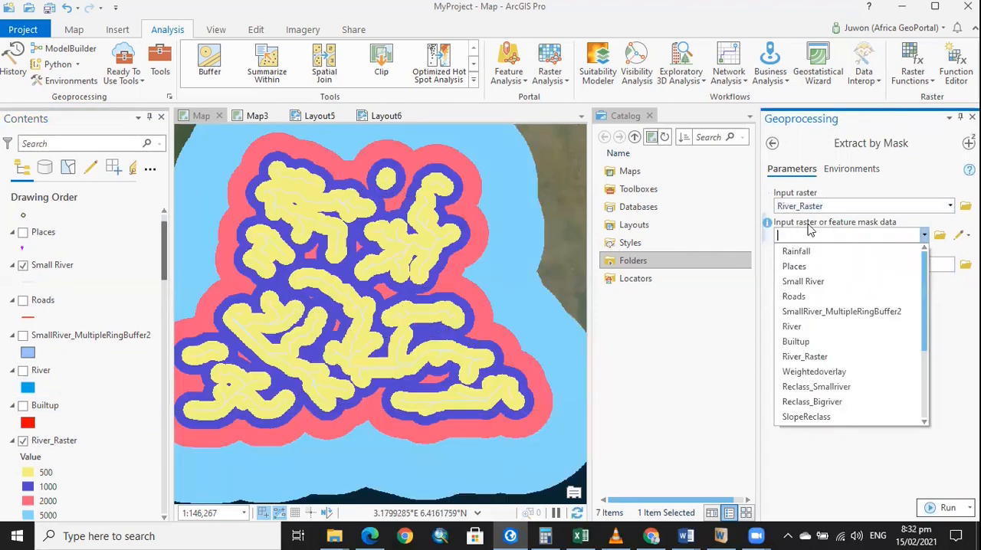
{"action": "mouse_move", "coordinate": [867, 233]}
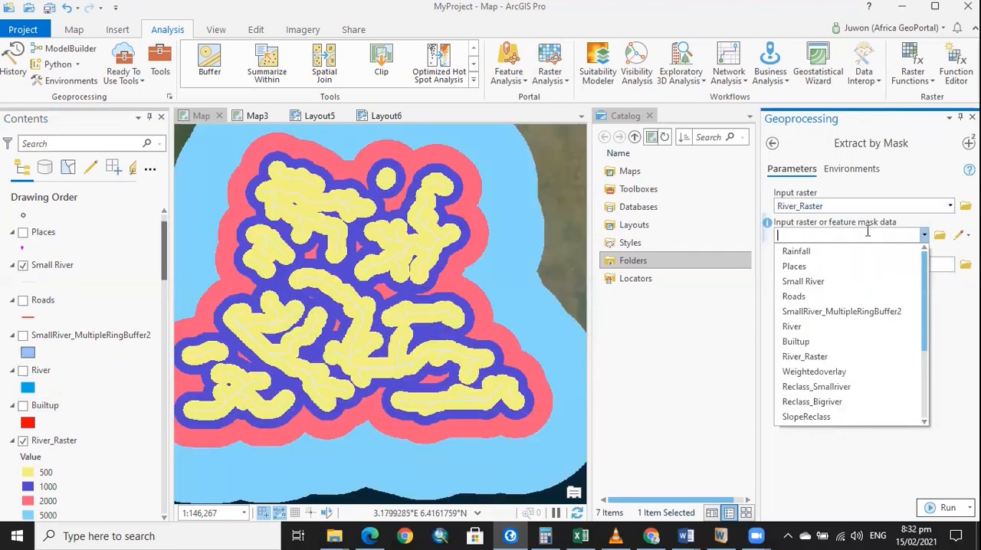
{"action": "mouse_move", "coordinate": [803, 282]}
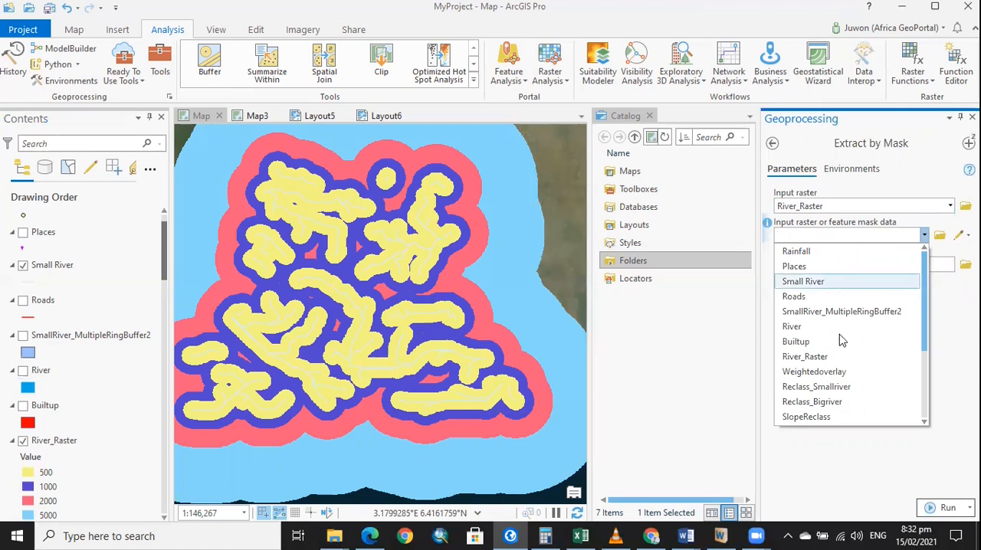
{"action": "scroll", "scroll_direction": "down", "scroll_amount": 3}
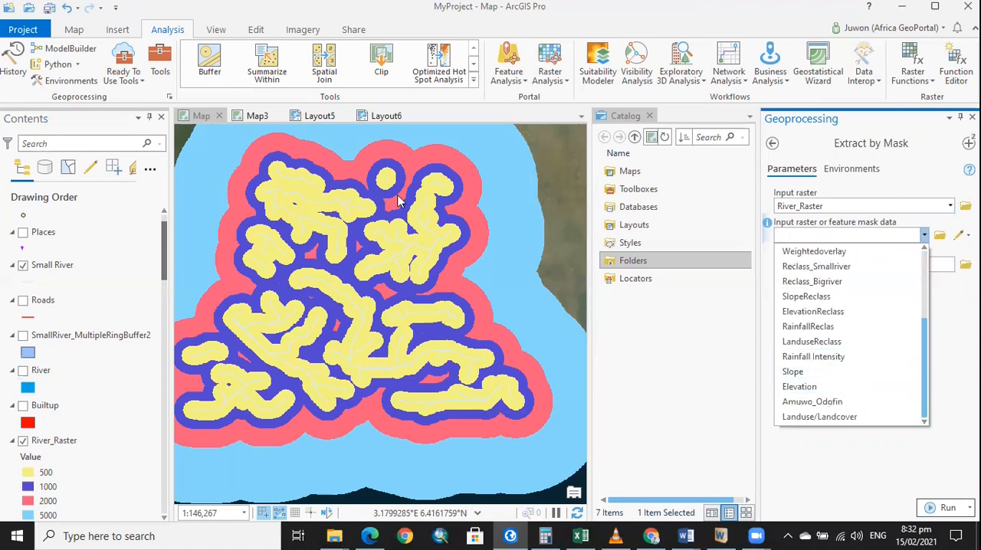
{"action": "mouse_move", "coordinate": [665, 438]}
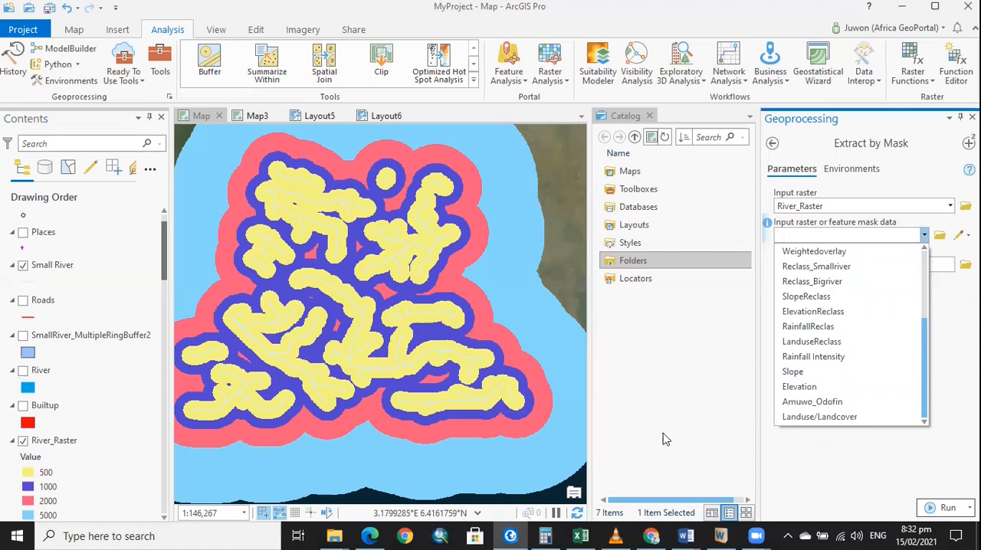
{"action": "mouse_move", "coordinate": [812, 401]}
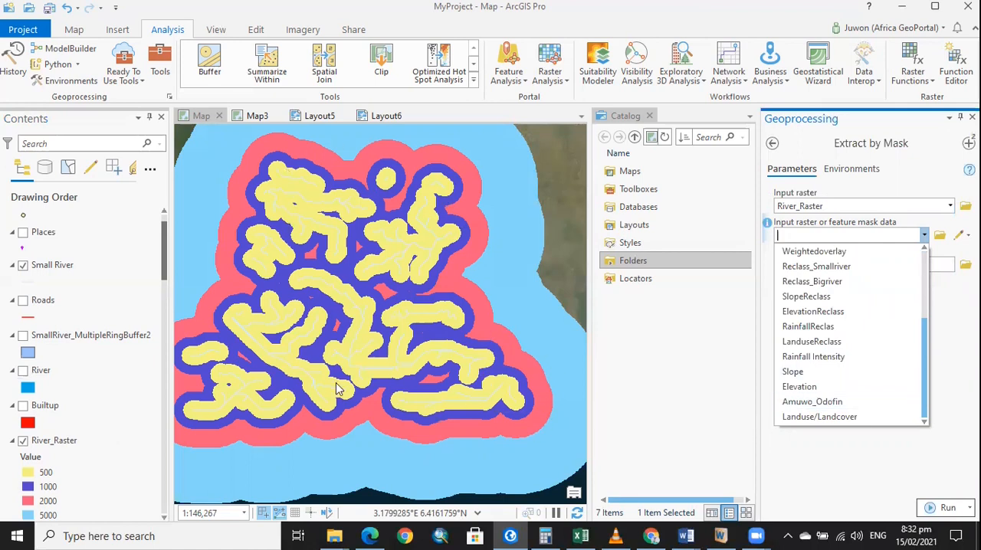
{"action": "mouse_move", "coordinate": [812, 401]}
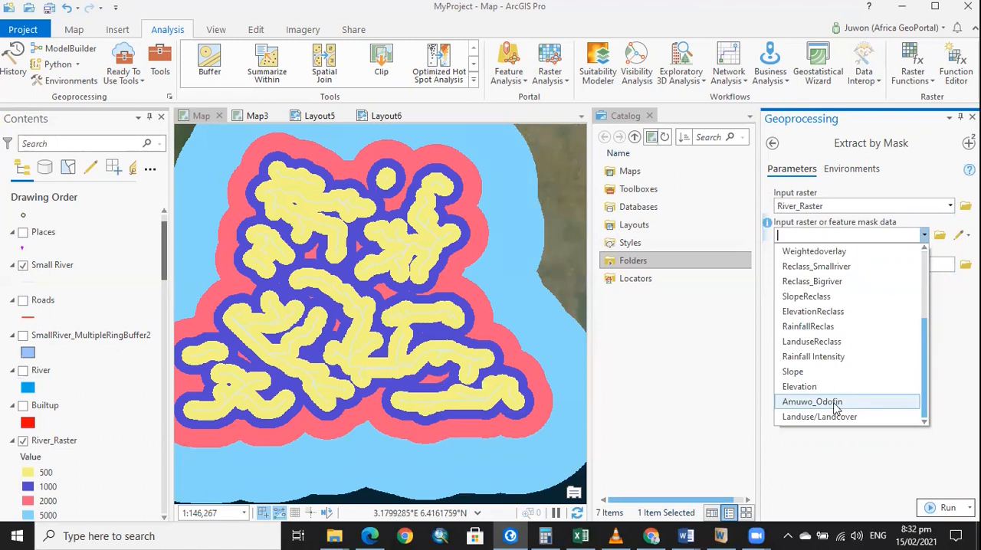
{"action": "mouse_move", "coordinate": [846, 406]}
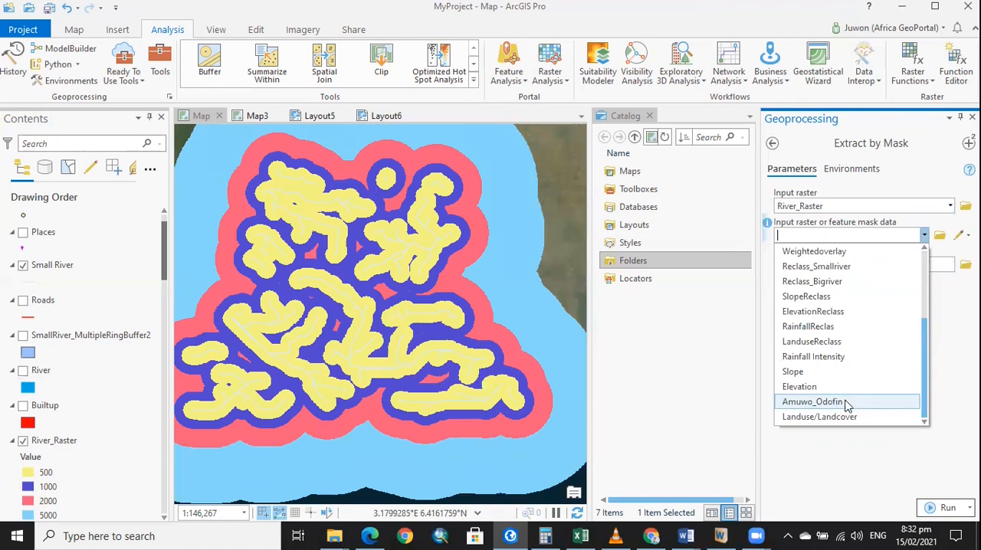
{"action": "left_click", "coordinate": [811, 401]}
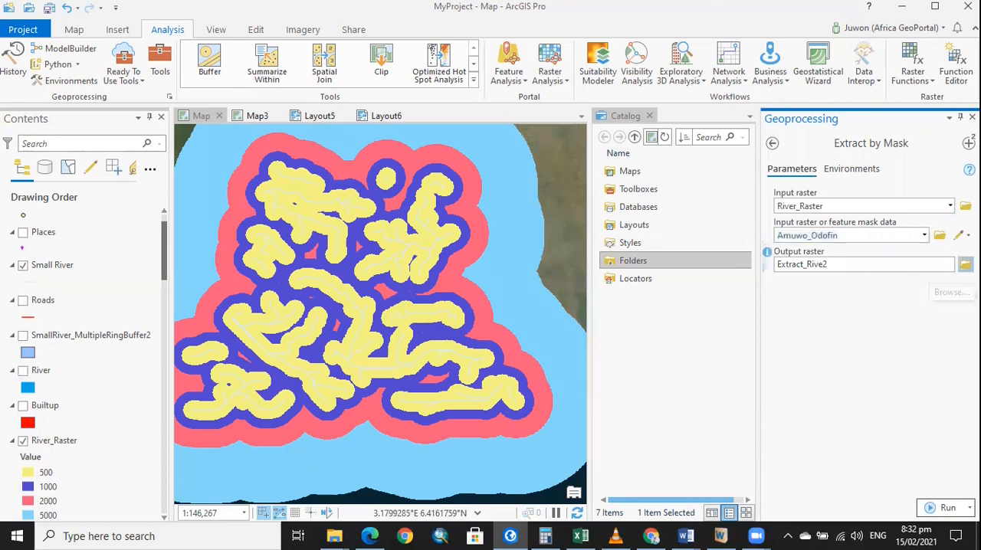
Step: Save the output raster as Masked_River in the project geodatabase
{"action": "left_click", "coordinate": [965, 264]}
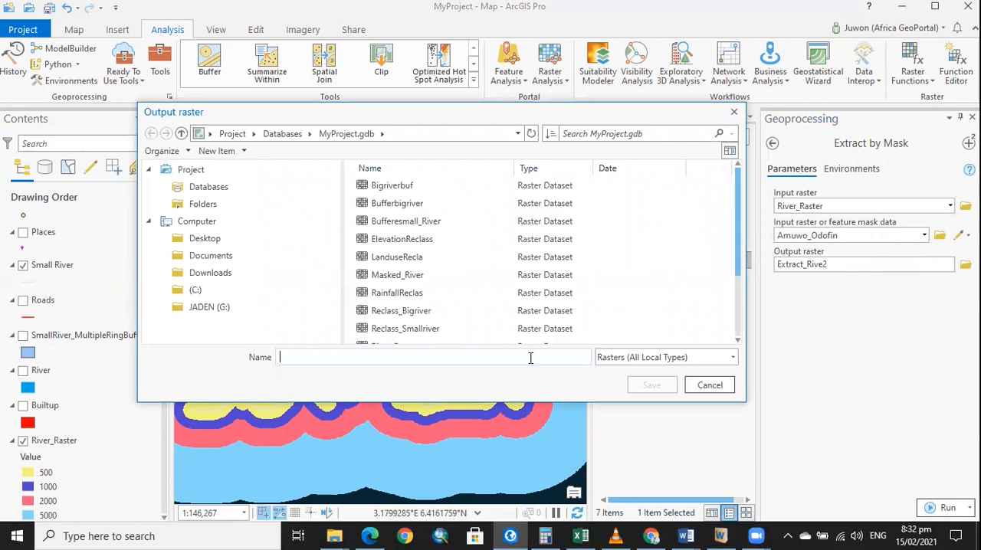
{"action": "type", "text": "M"}
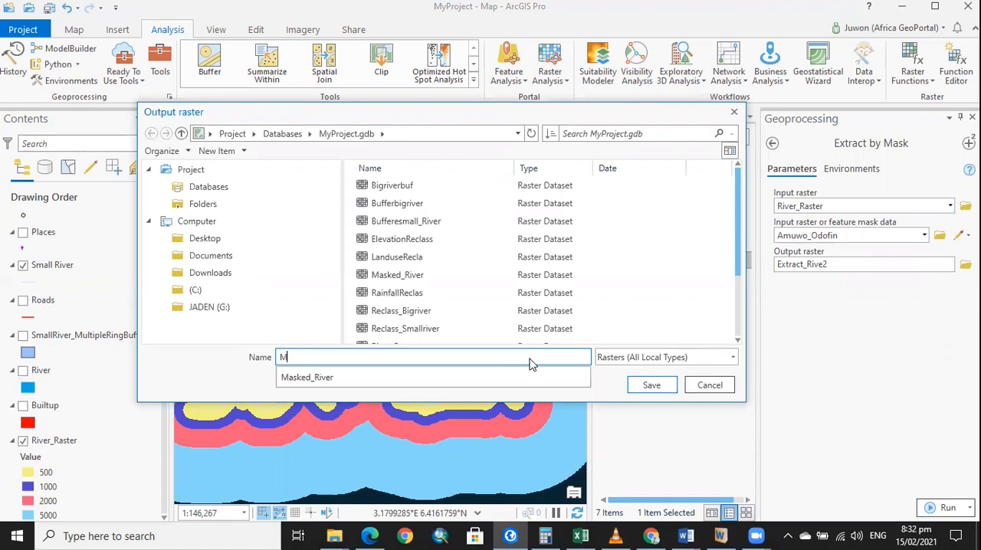
{"action": "type", "text": "asked"}
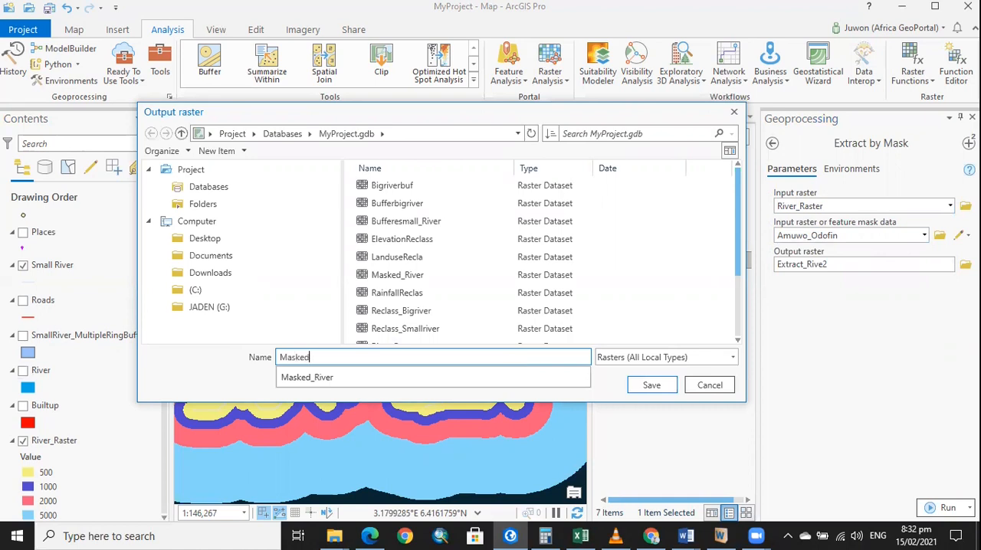
{"action": "mouse_move", "coordinate": [367, 377]}
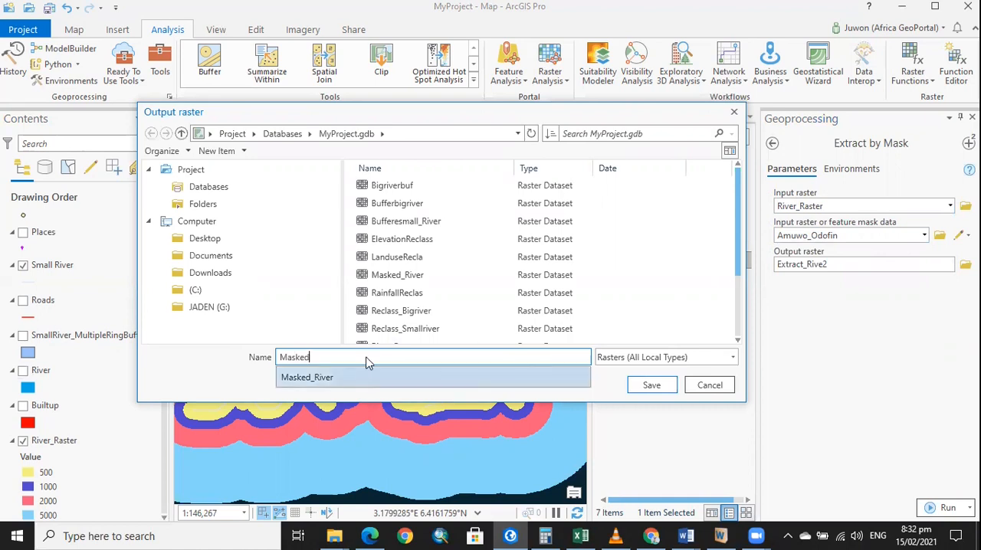
{"action": "key", "text": "Backspace"}
{"action": "type", "text": "_River"}
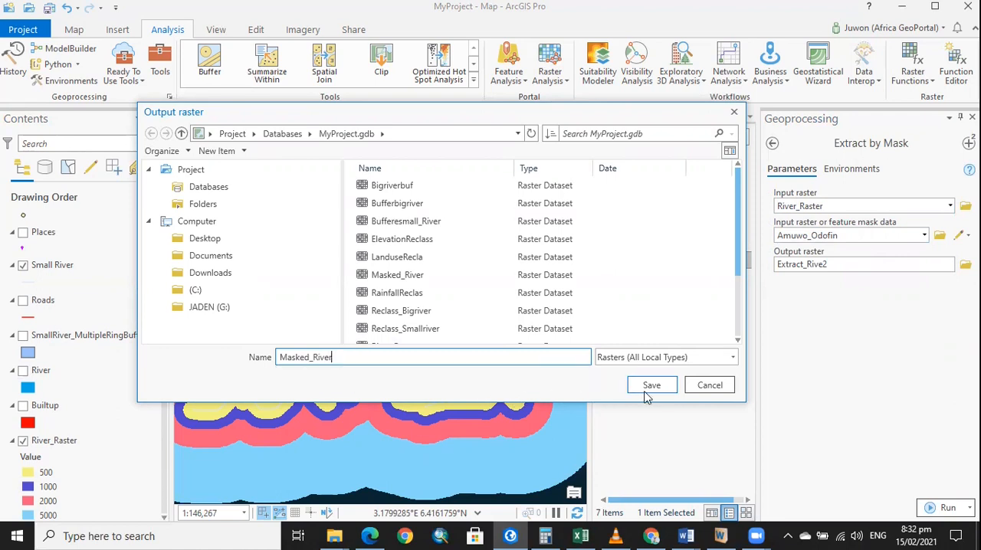
{"action": "left_click", "coordinate": [651, 385]}
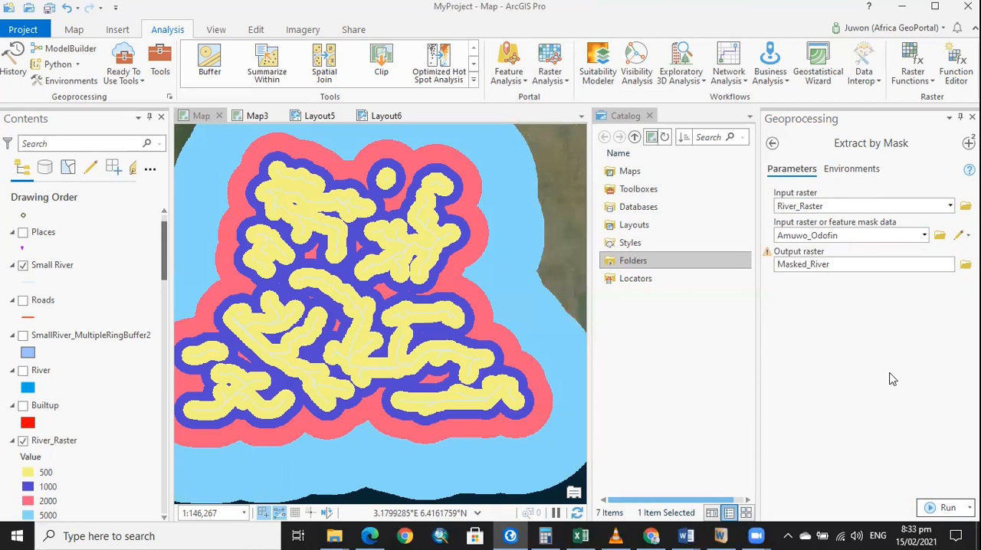
{"action": "mouse_move", "coordinate": [558, 423]}
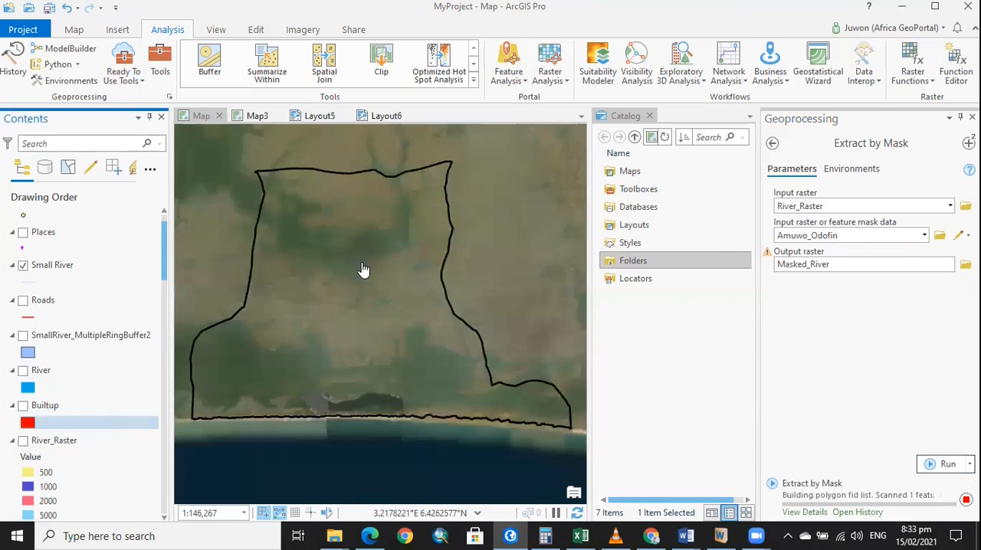
Step: Run Extract by Mask, producing the Masked_River layer clipped to Amuwo_Odofin
{"action": "left_click", "coordinate": [947, 464]}
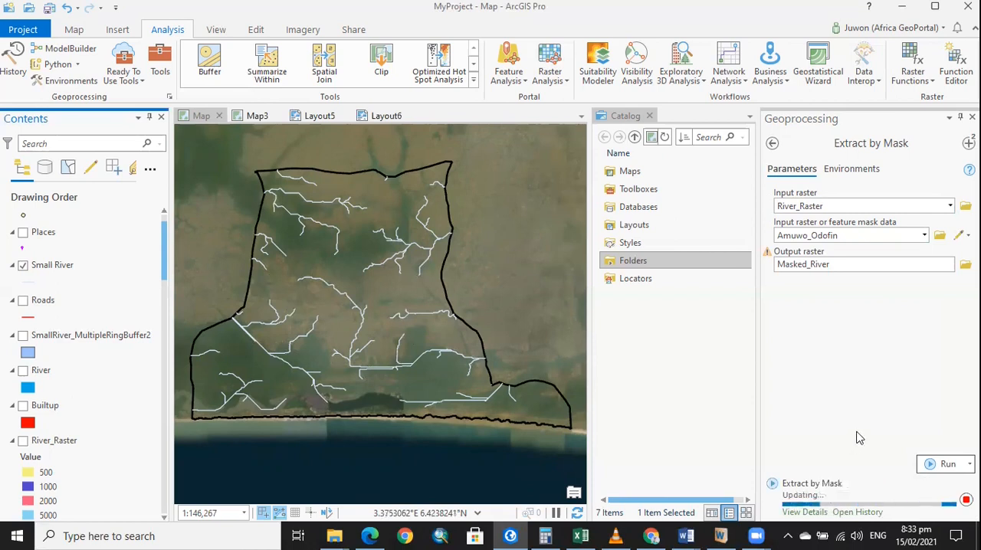
{"action": "left_click", "coordinate": [944, 464]}
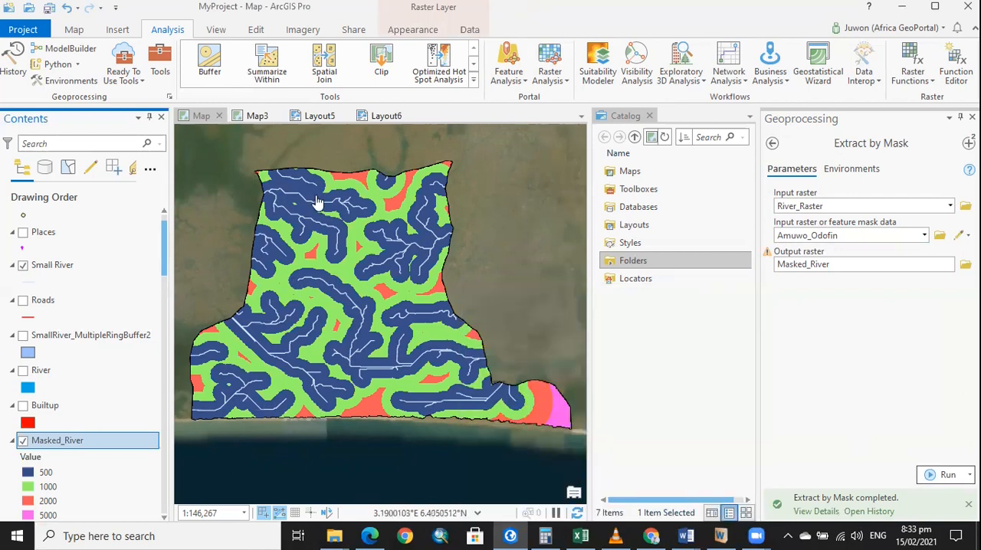
{"action": "mouse_move", "coordinate": [448, 171]}
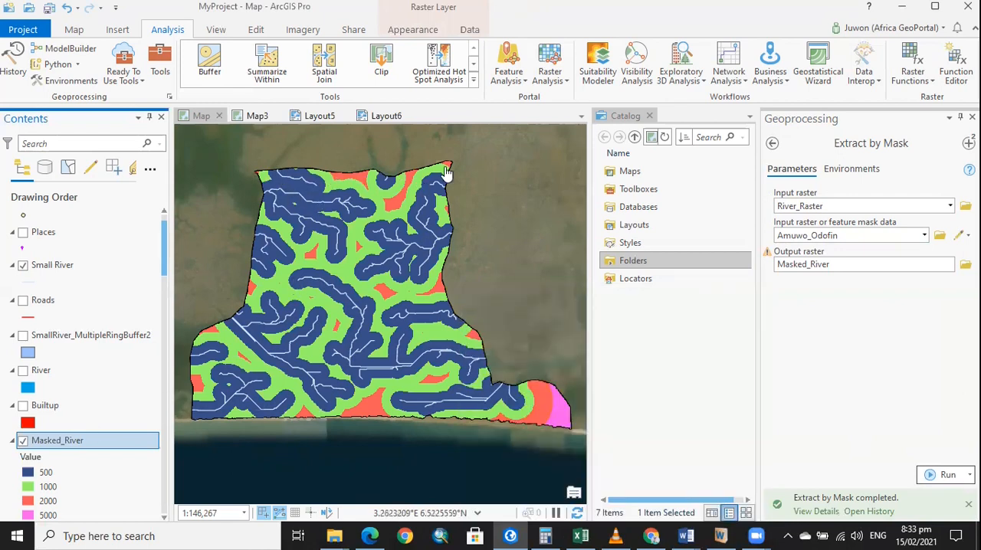
{"action": "mouse_move", "coordinate": [426, 420]}
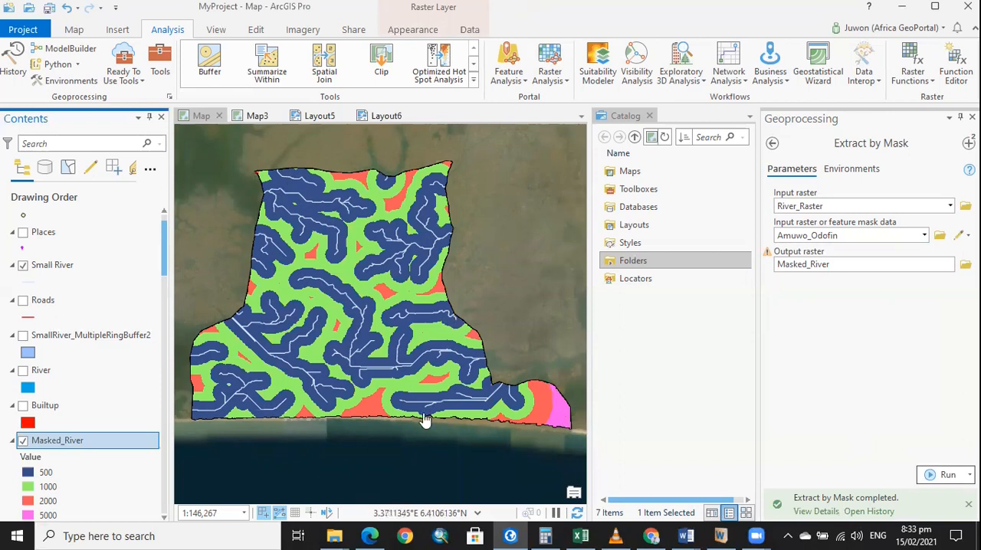
{"action": "mouse_move", "coordinate": [259, 163]}
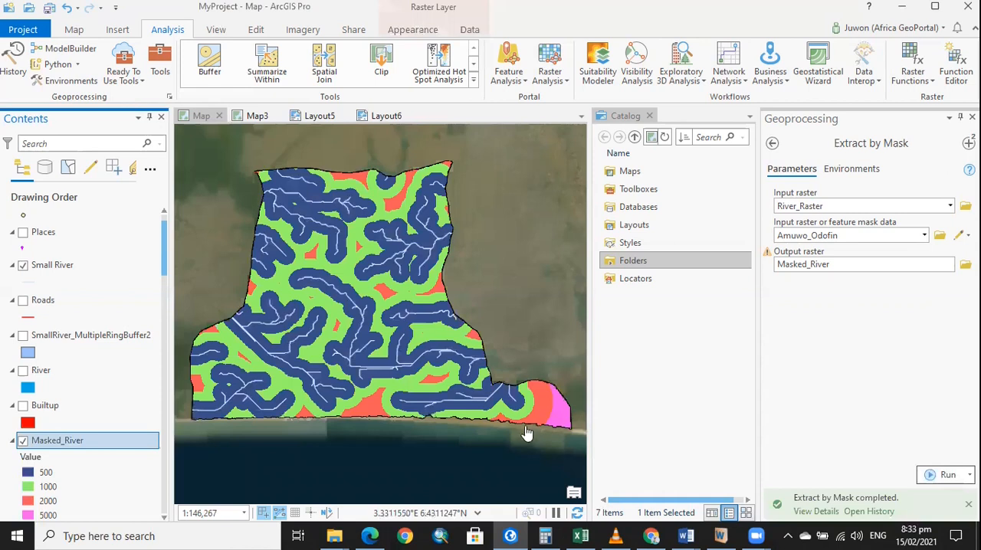
{"action": "mouse_move", "coordinate": [300, 276]}
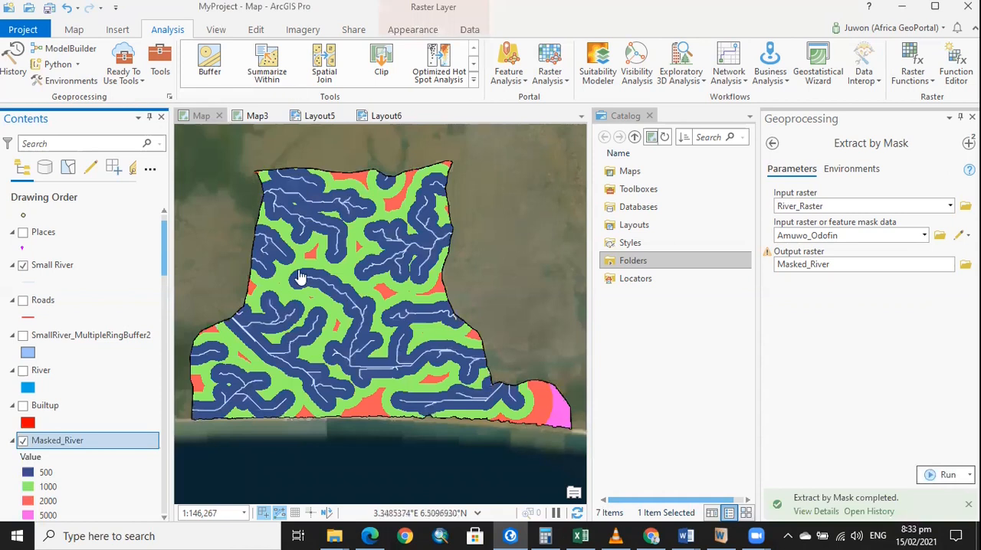
{"action": "mouse_move", "coordinate": [481, 313]}
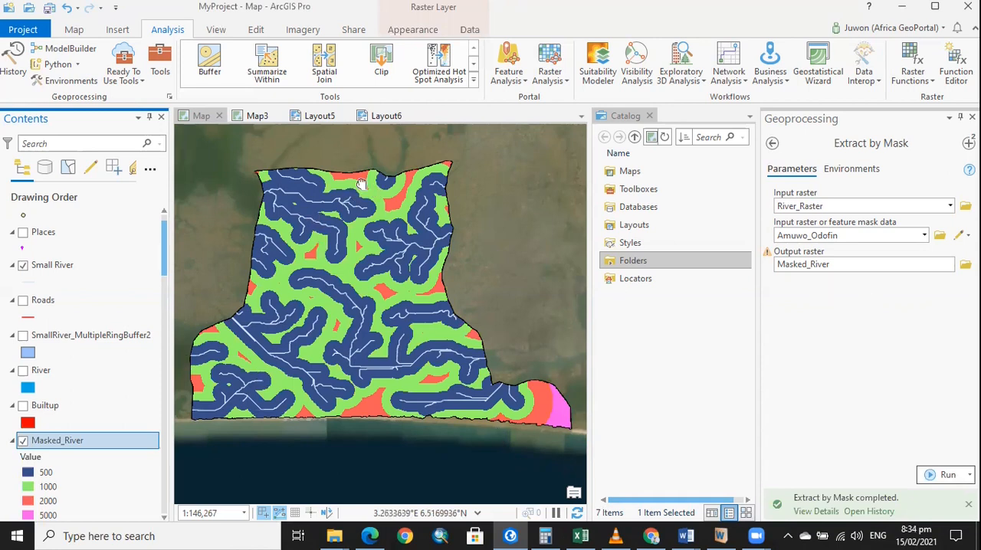
{"action": "mouse_move", "coordinate": [367, 187]}
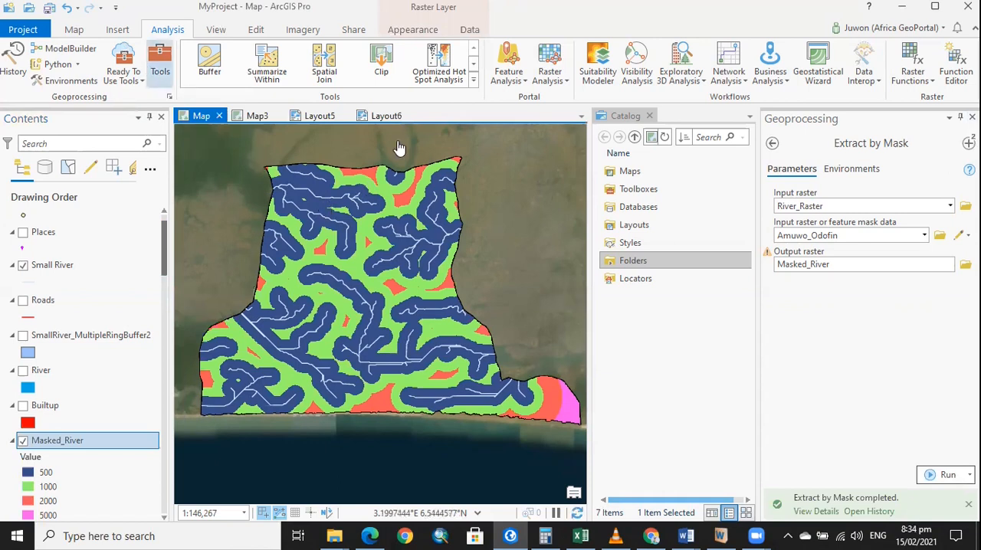
{"action": "mouse_move", "coordinate": [375, 214]}
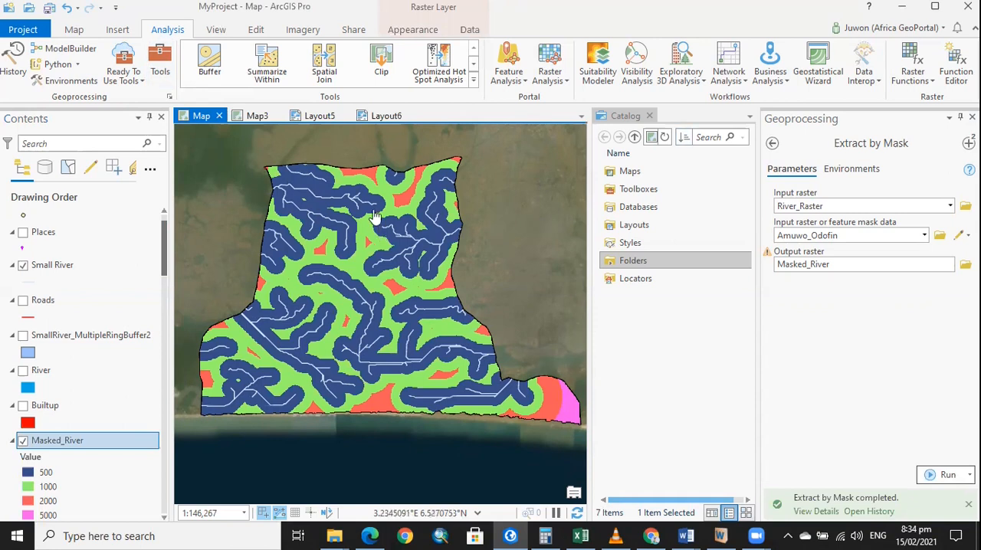
{"action": "mouse_move", "coordinate": [347, 274]}
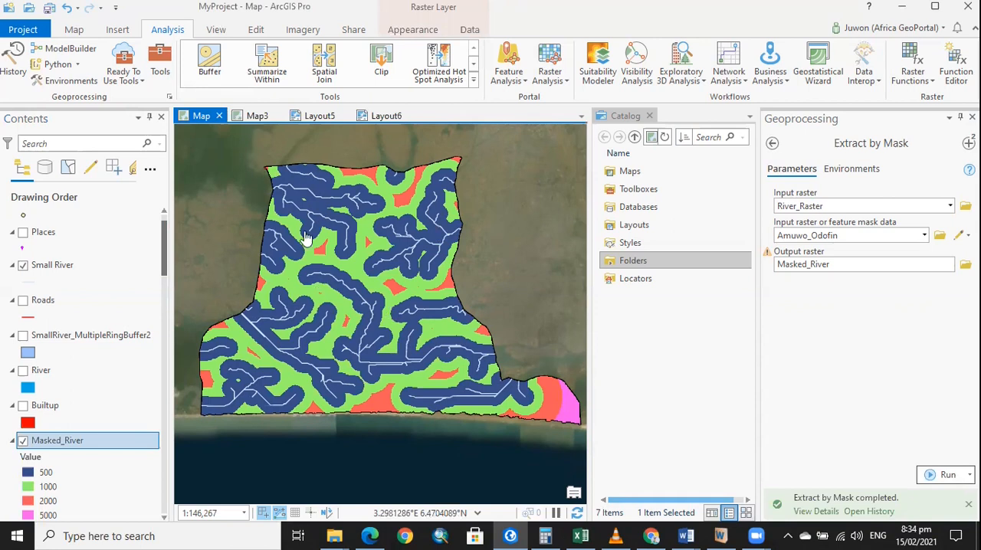
{"action": "mouse_move", "coordinate": [365, 231]}
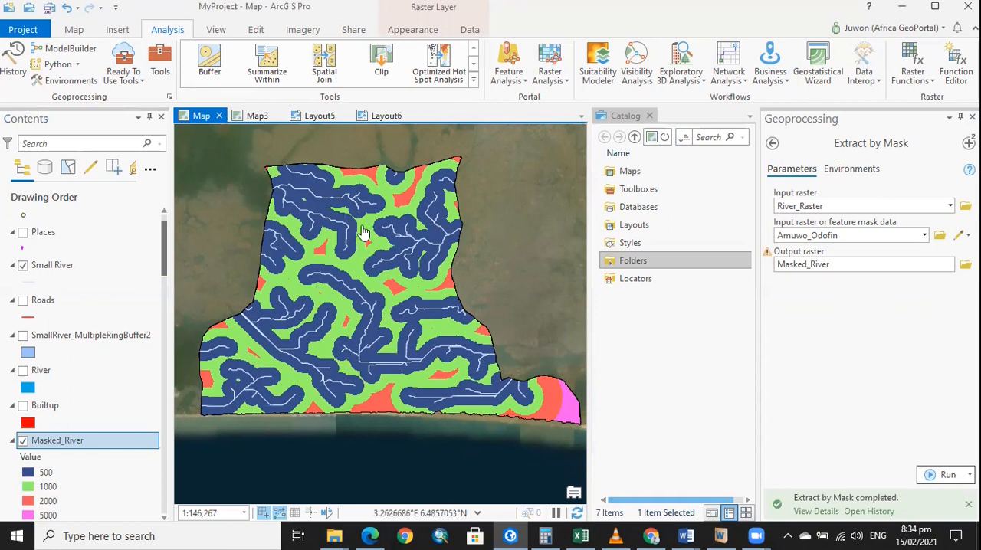
{"action": "mouse_move", "coordinate": [288, 167]}
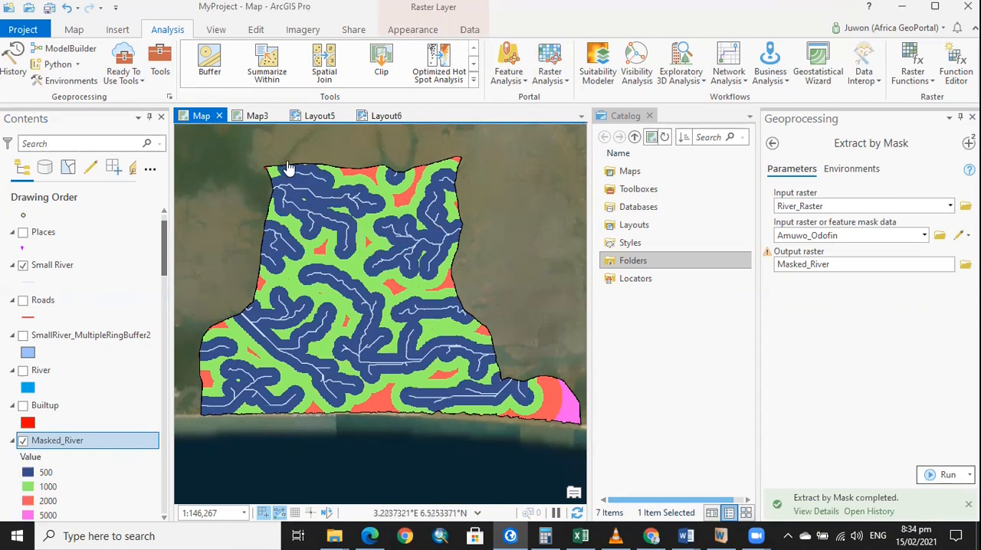